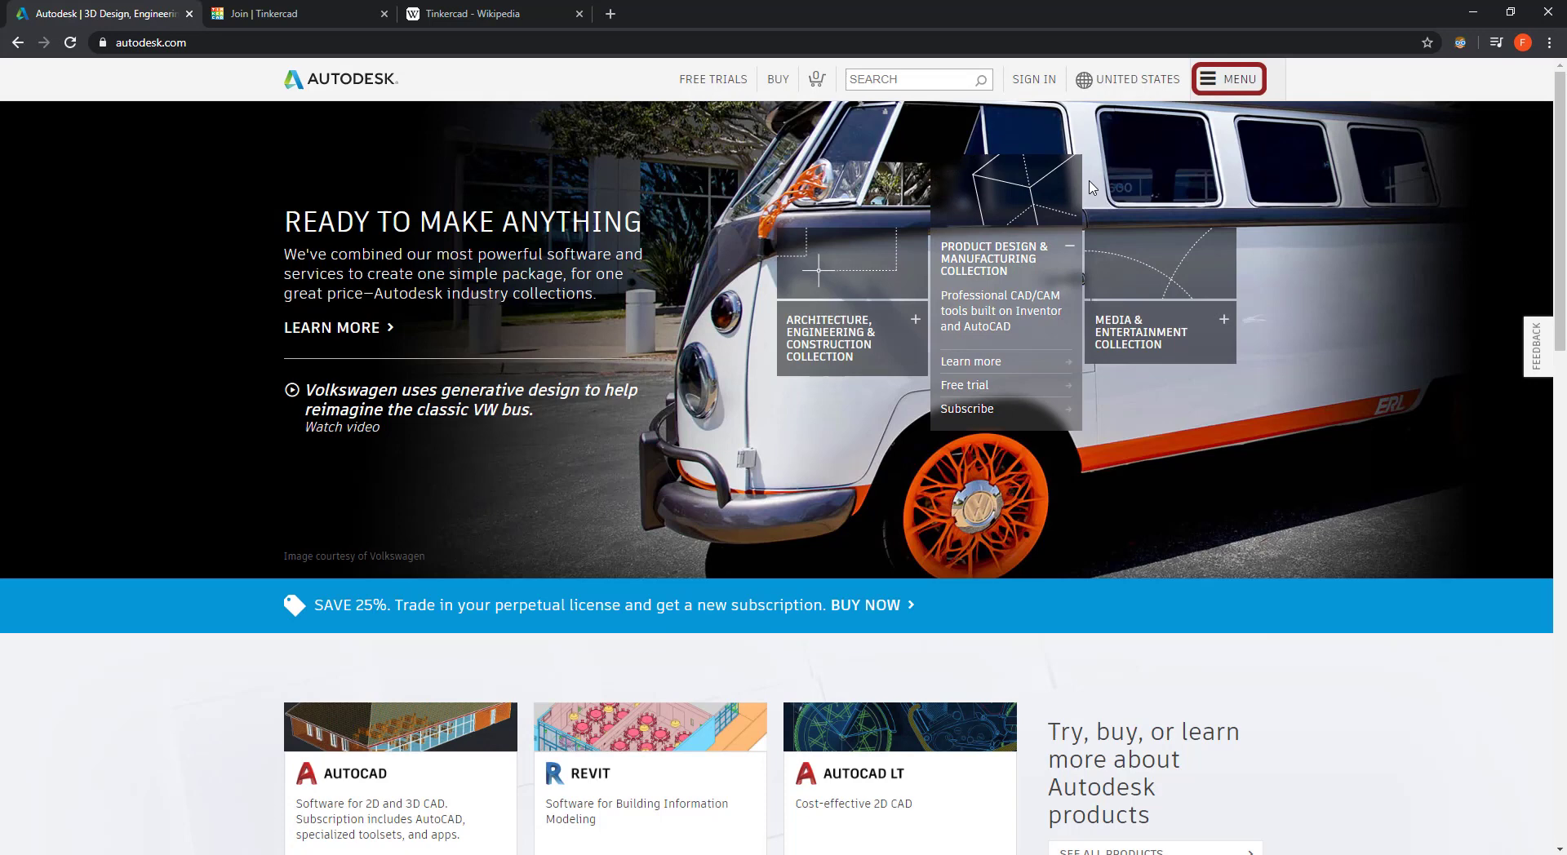
Step: Go to the Students and Educators section from the autodesk.com site menu
{"action": "left_click", "coordinate": [1229, 79]}
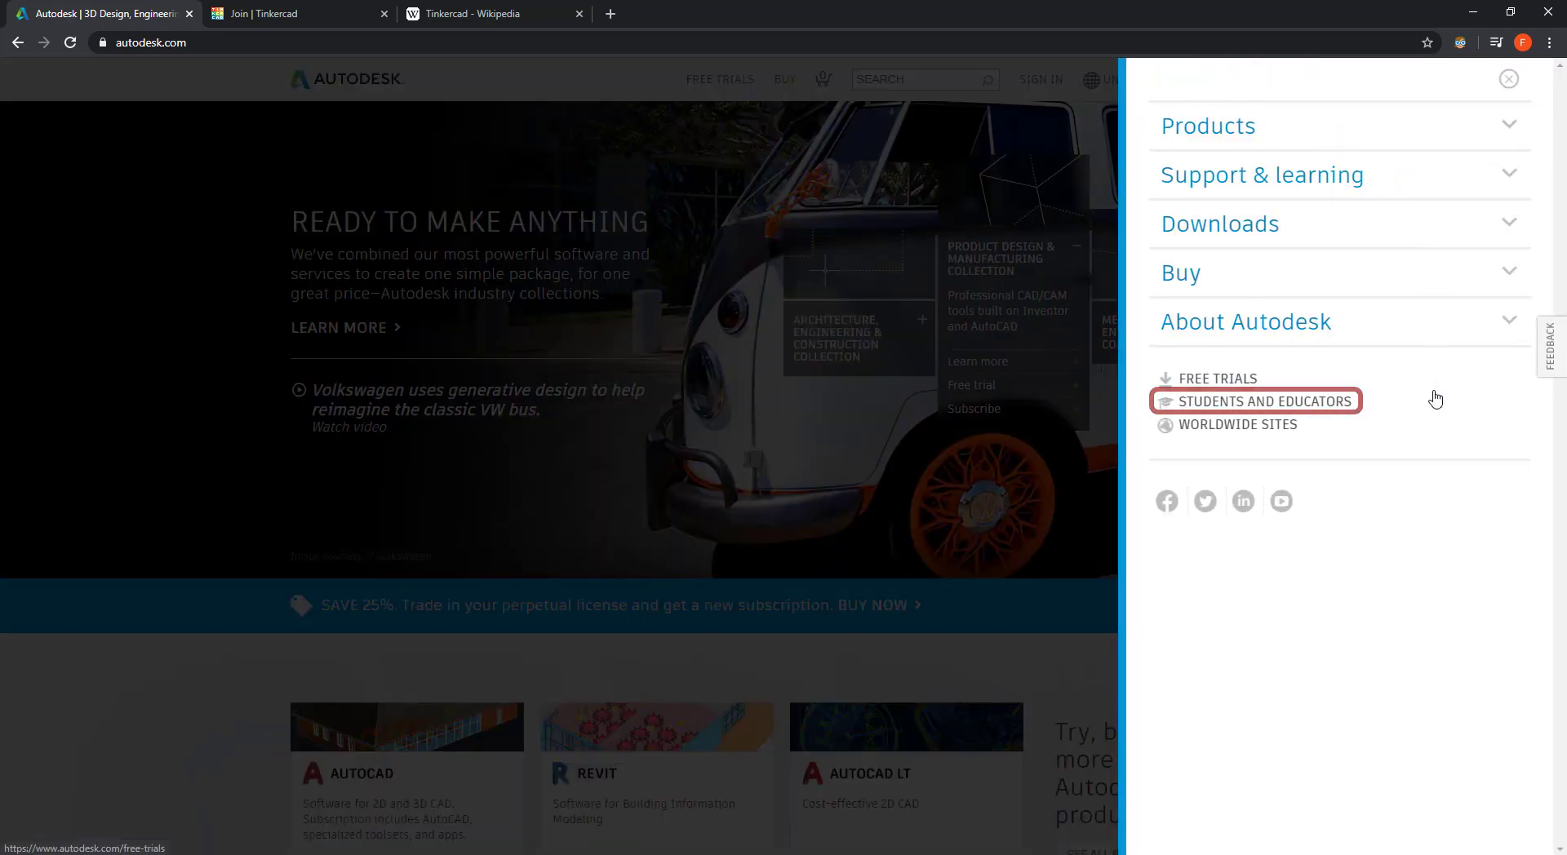
{"action": "left_click", "coordinate": [1264, 400]}
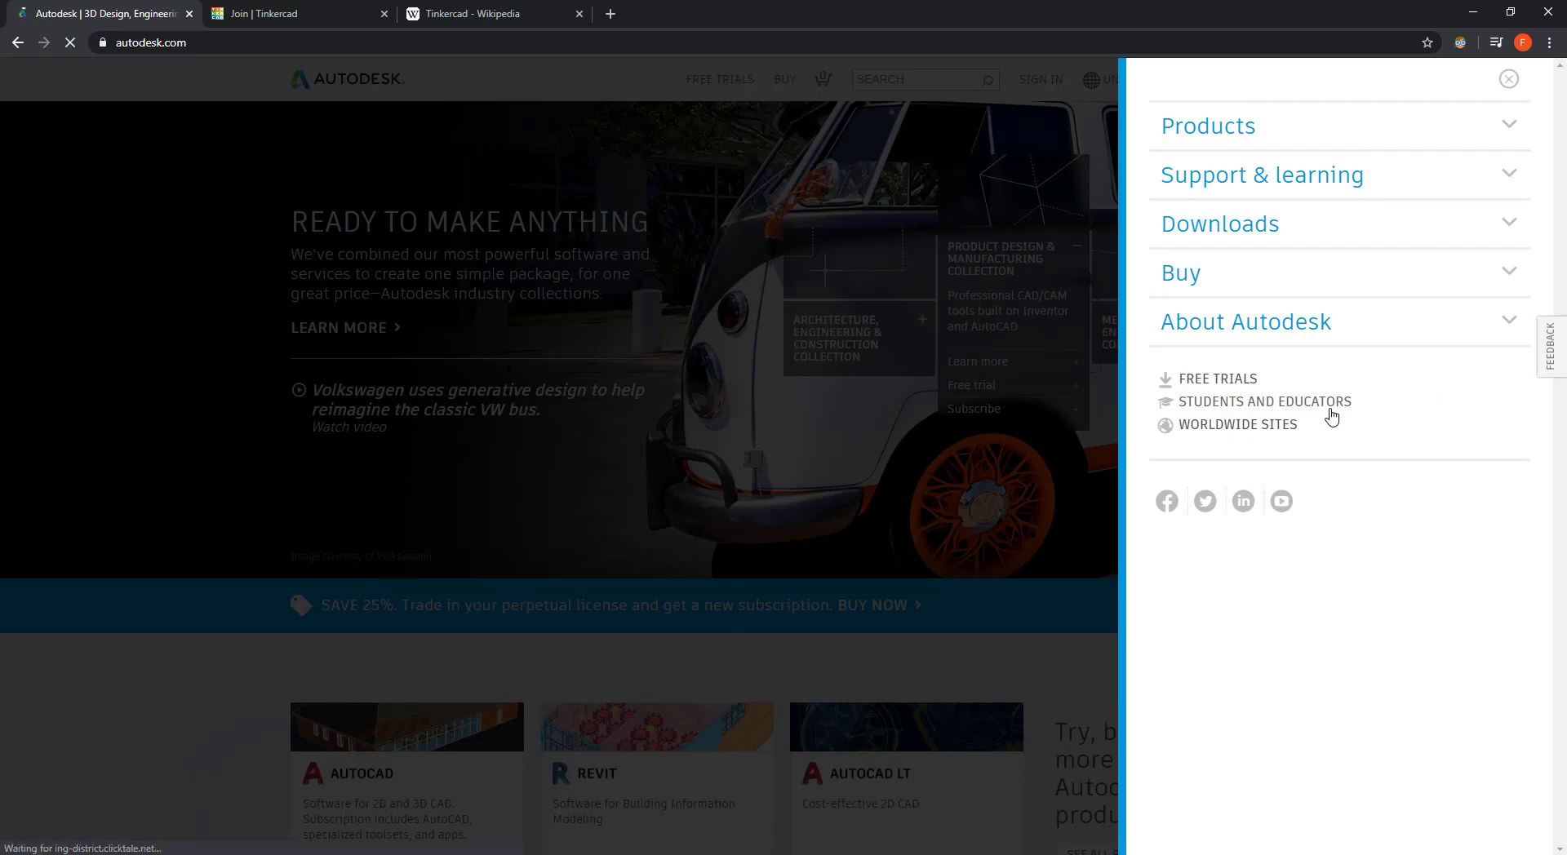
{"action": "left_click", "coordinate": [1264, 400]}
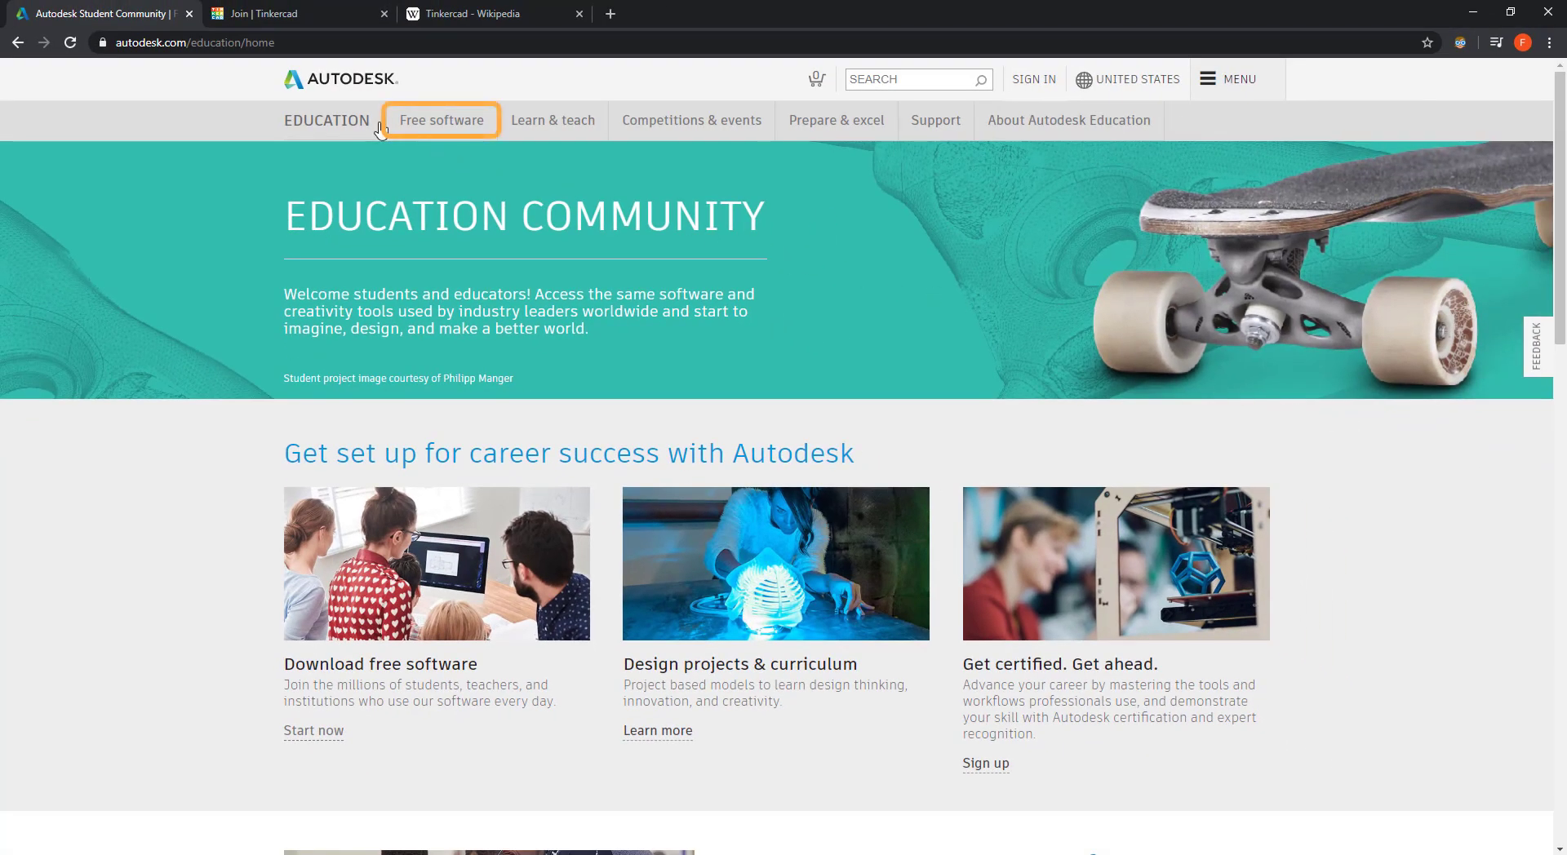
Step: Browse the free student software catalogue and pick the Revit product tile
{"action": "left_click", "coordinate": [440, 120]}
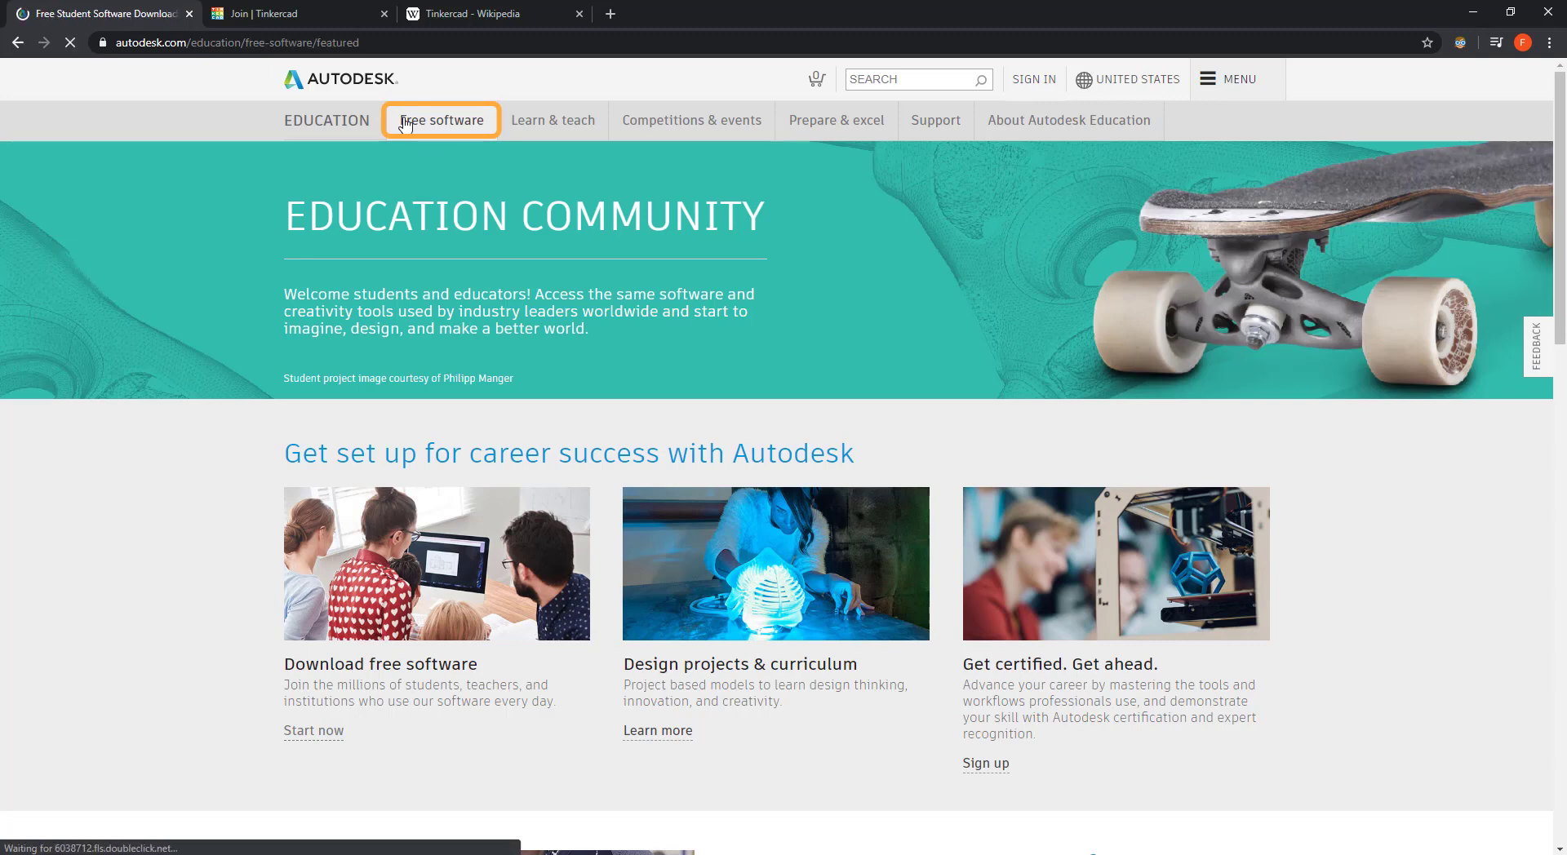
{"action": "left_click", "coordinate": [440, 120]}
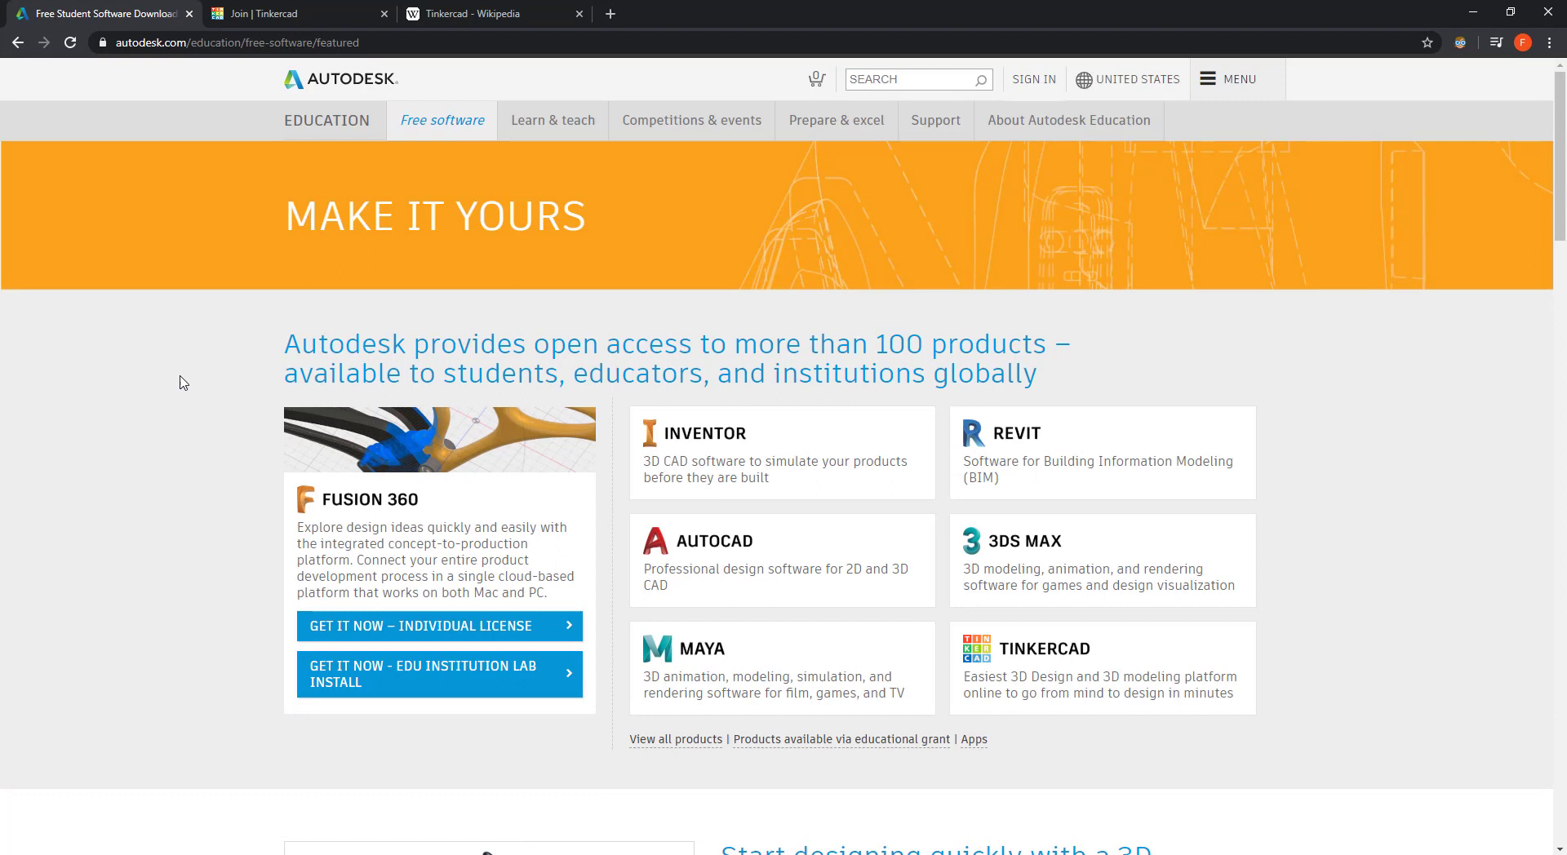
{"action": "mouse_move", "coordinate": [177, 382]}
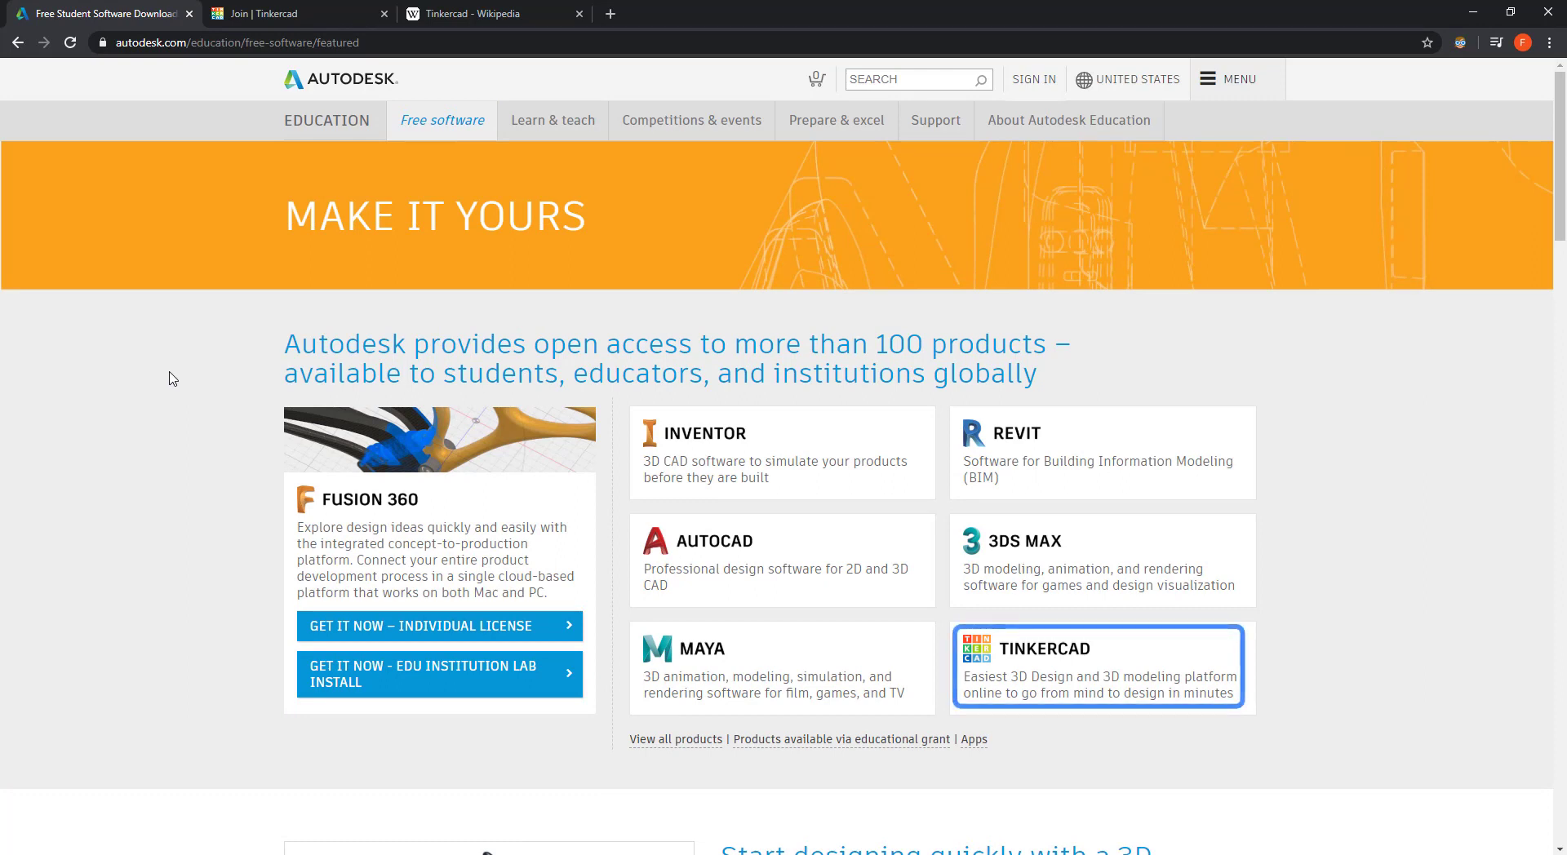
{"action": "mouse_move", "coordinate": [182, 380]}
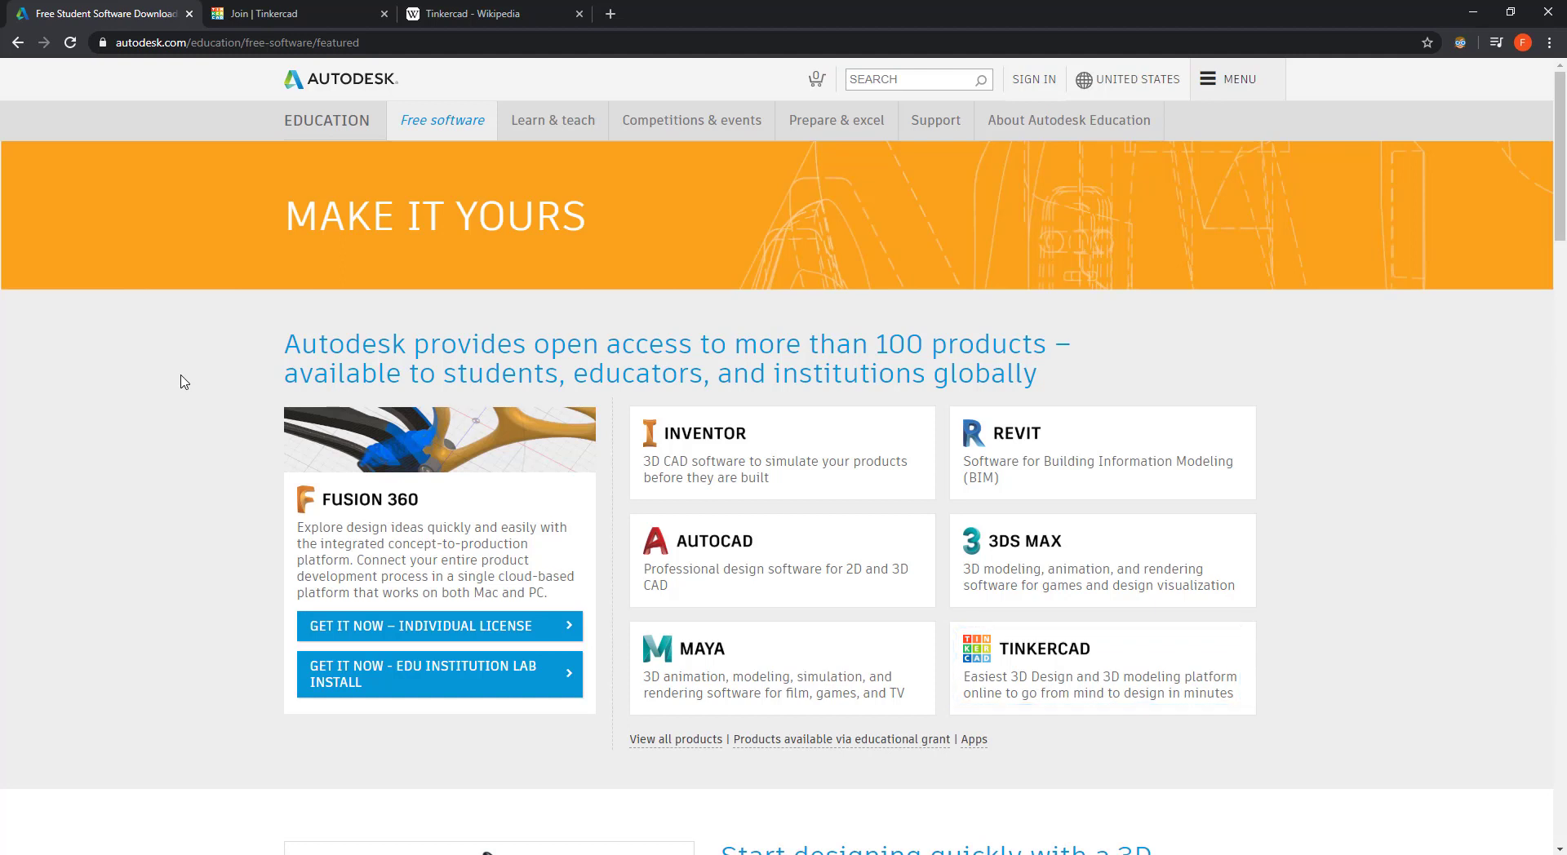
{"action": "mouse_move", "coordinate": [1132, 387]}
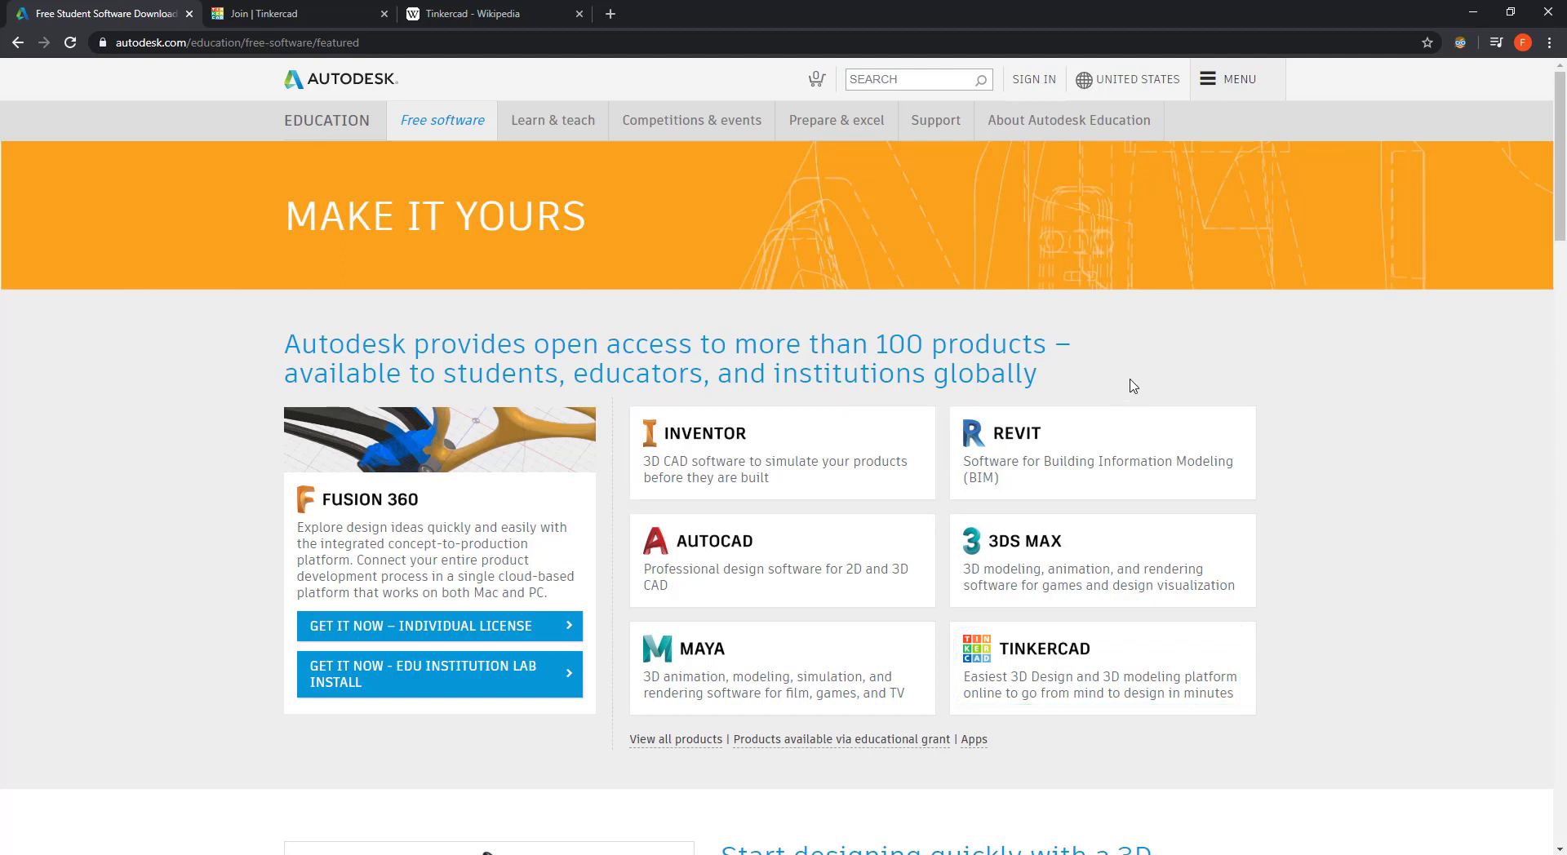
{"action": "mouse_move", "coordinate": [1143, 440]}
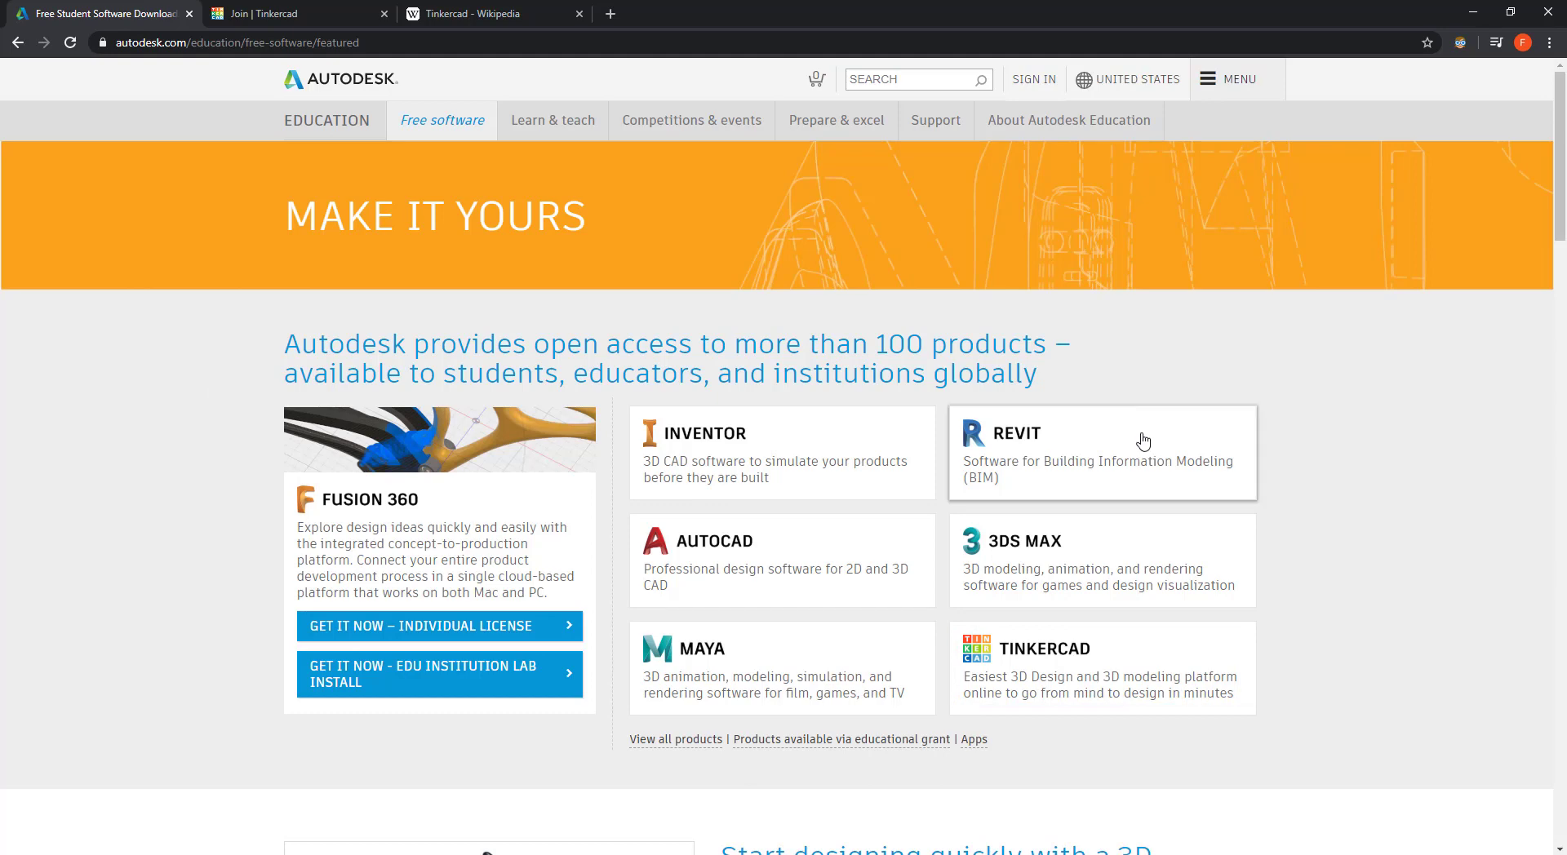
{"action": "left_click", "coordinate": [1099, 453]}
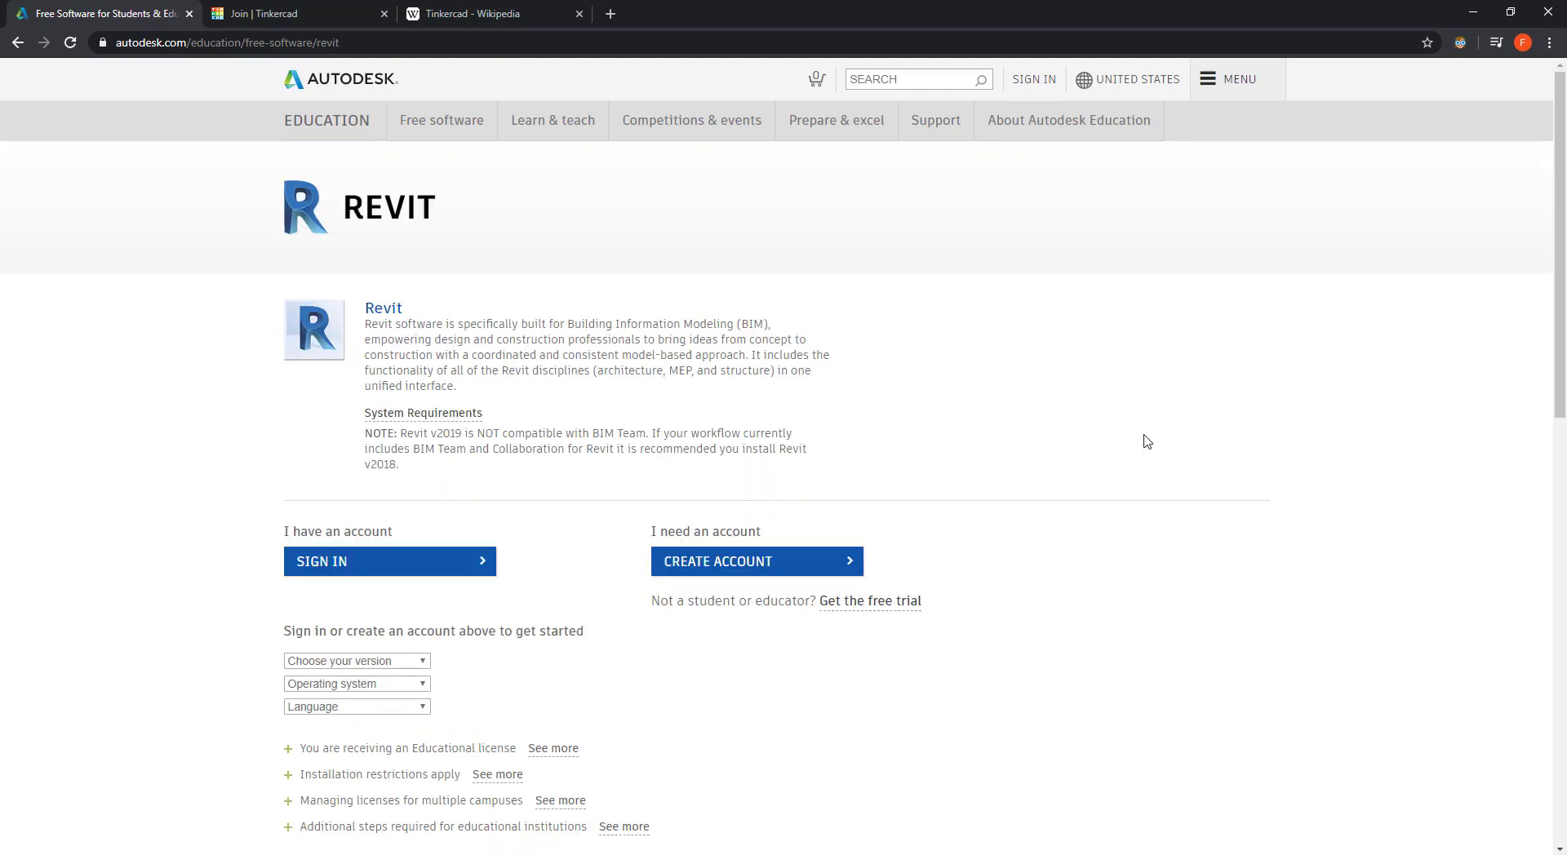
{"action": "mouse_move", "coordinate": [887, 556]}
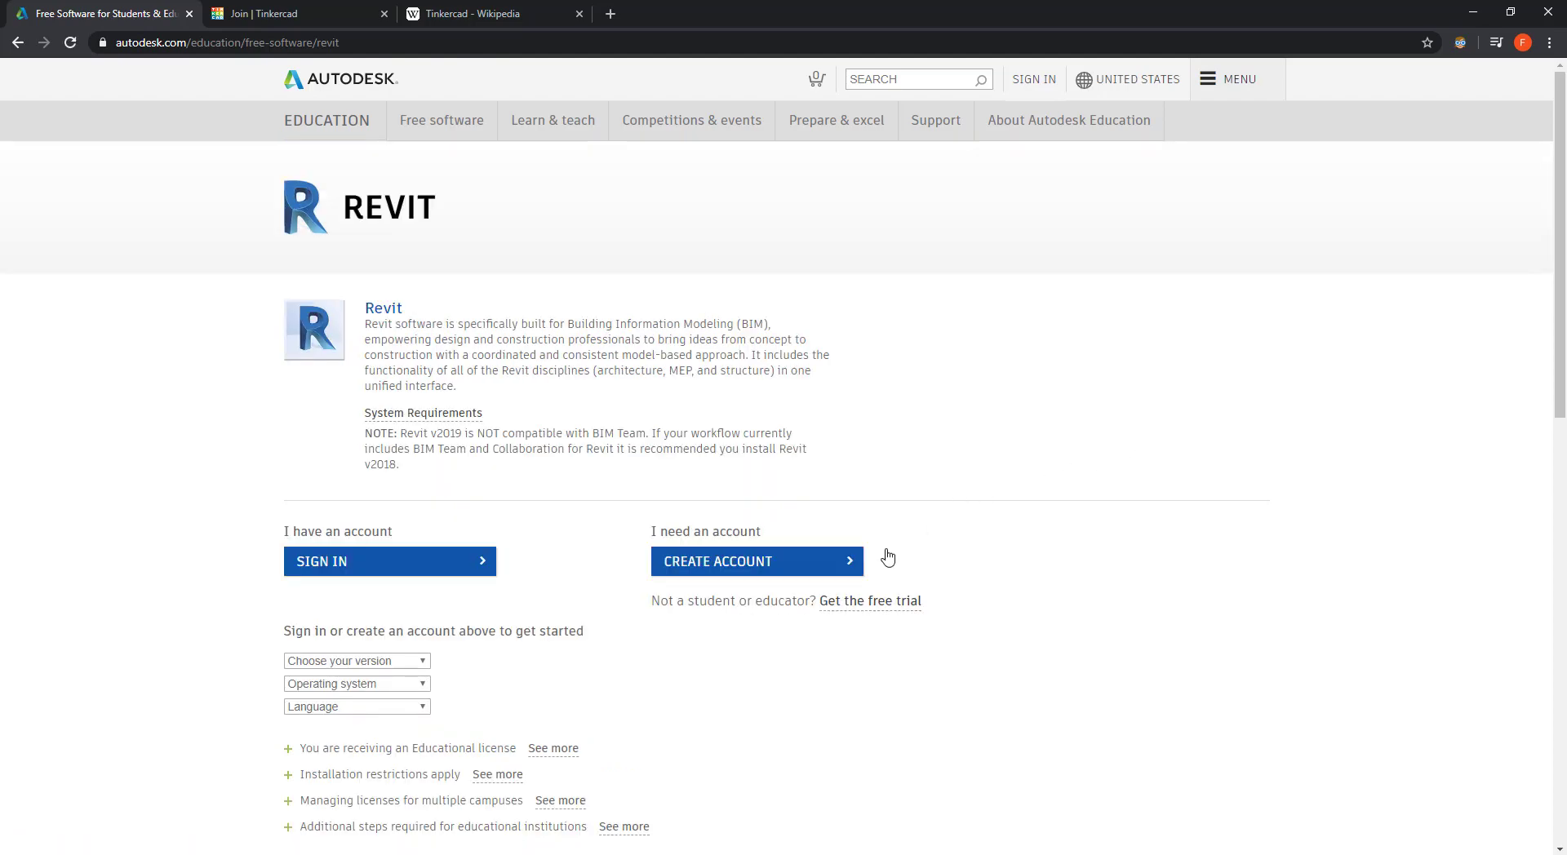
{"action": "mouse_move", "coordinate": [850, 567]}
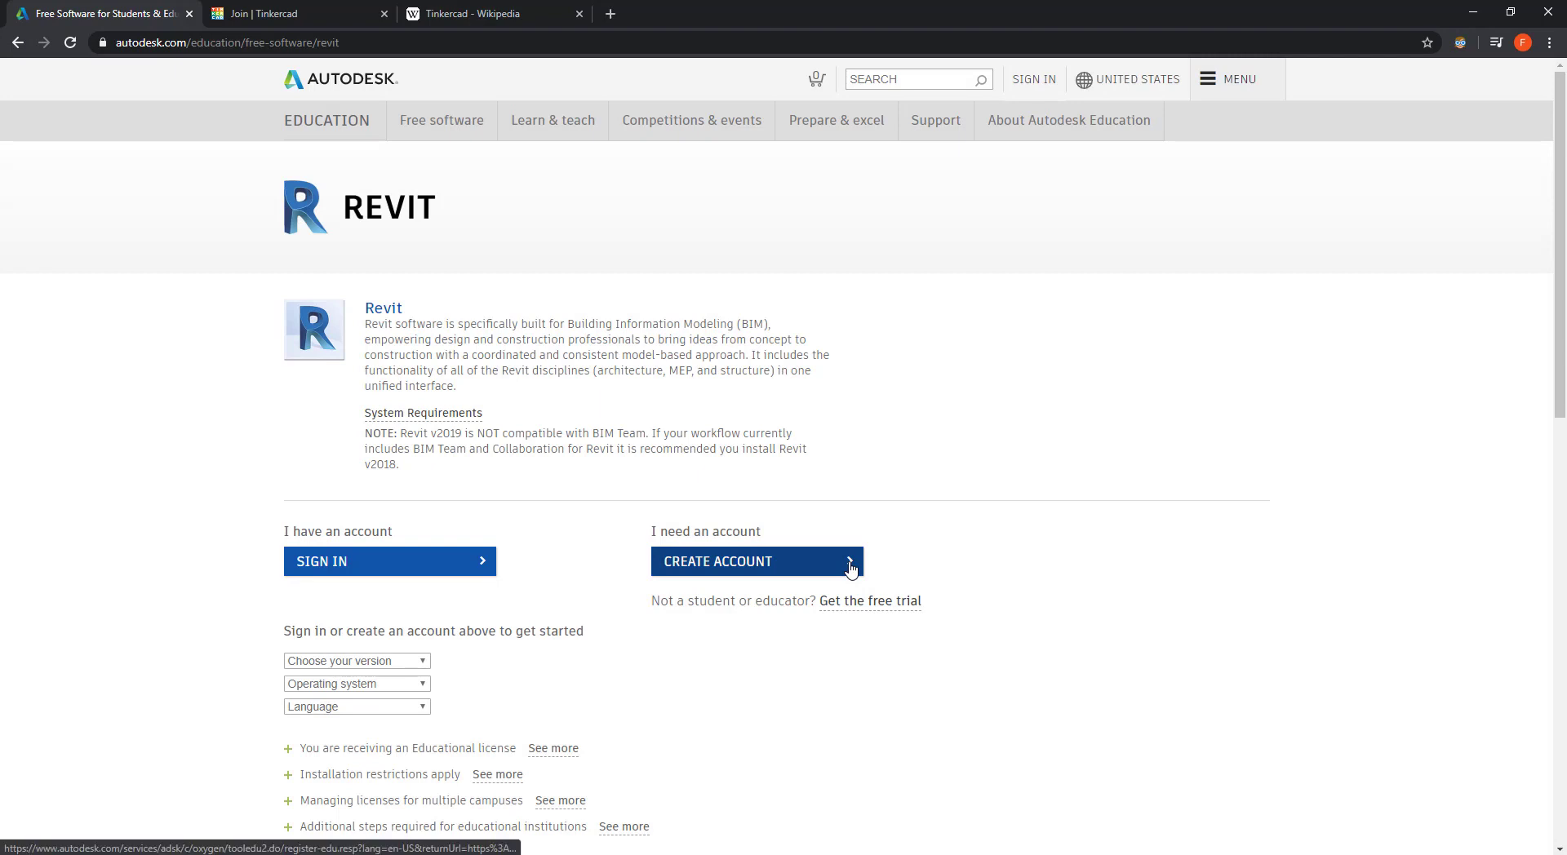
Step: Register a new educational account through the education benefits and Create account forms
{"action": "left_click", "coordinate": [756, 561]}
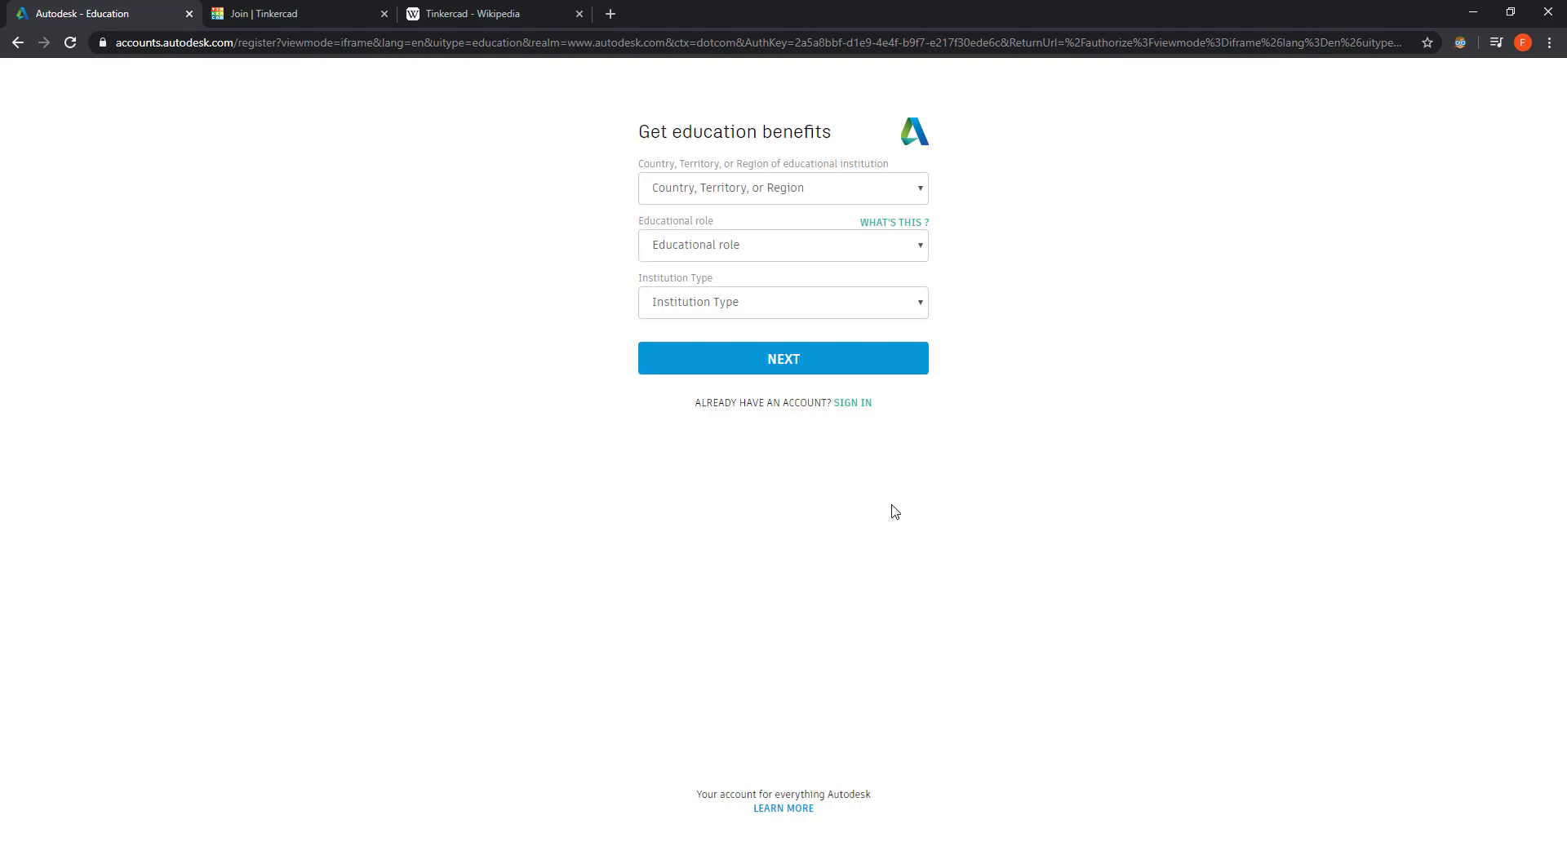
{"action": "left_click", "coordinate": [783, 357]}
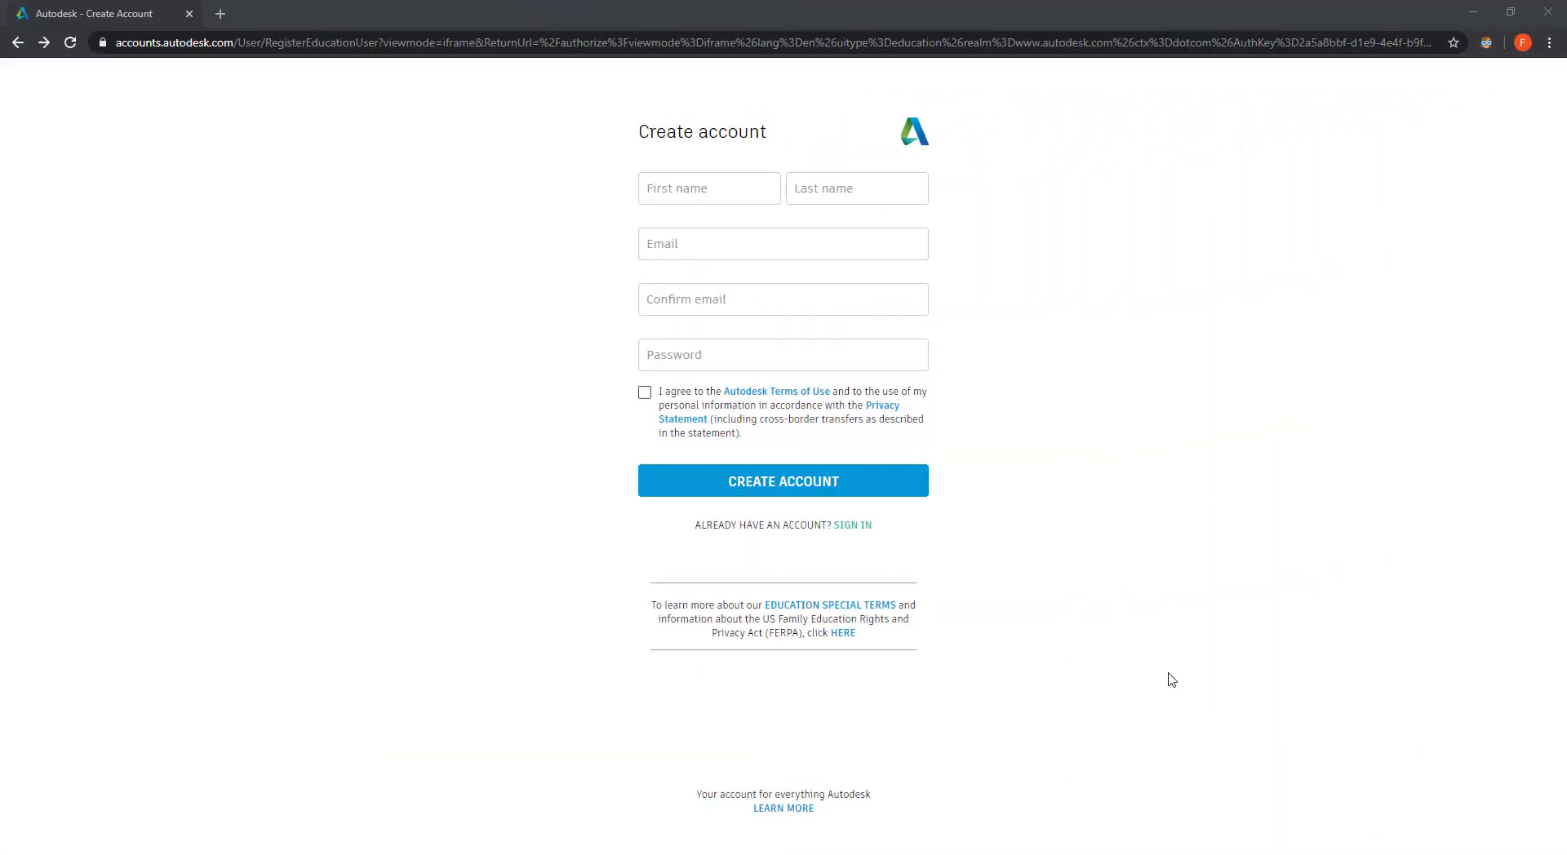
{"action": "mouse_move", "coordinate": [1176, 682]}
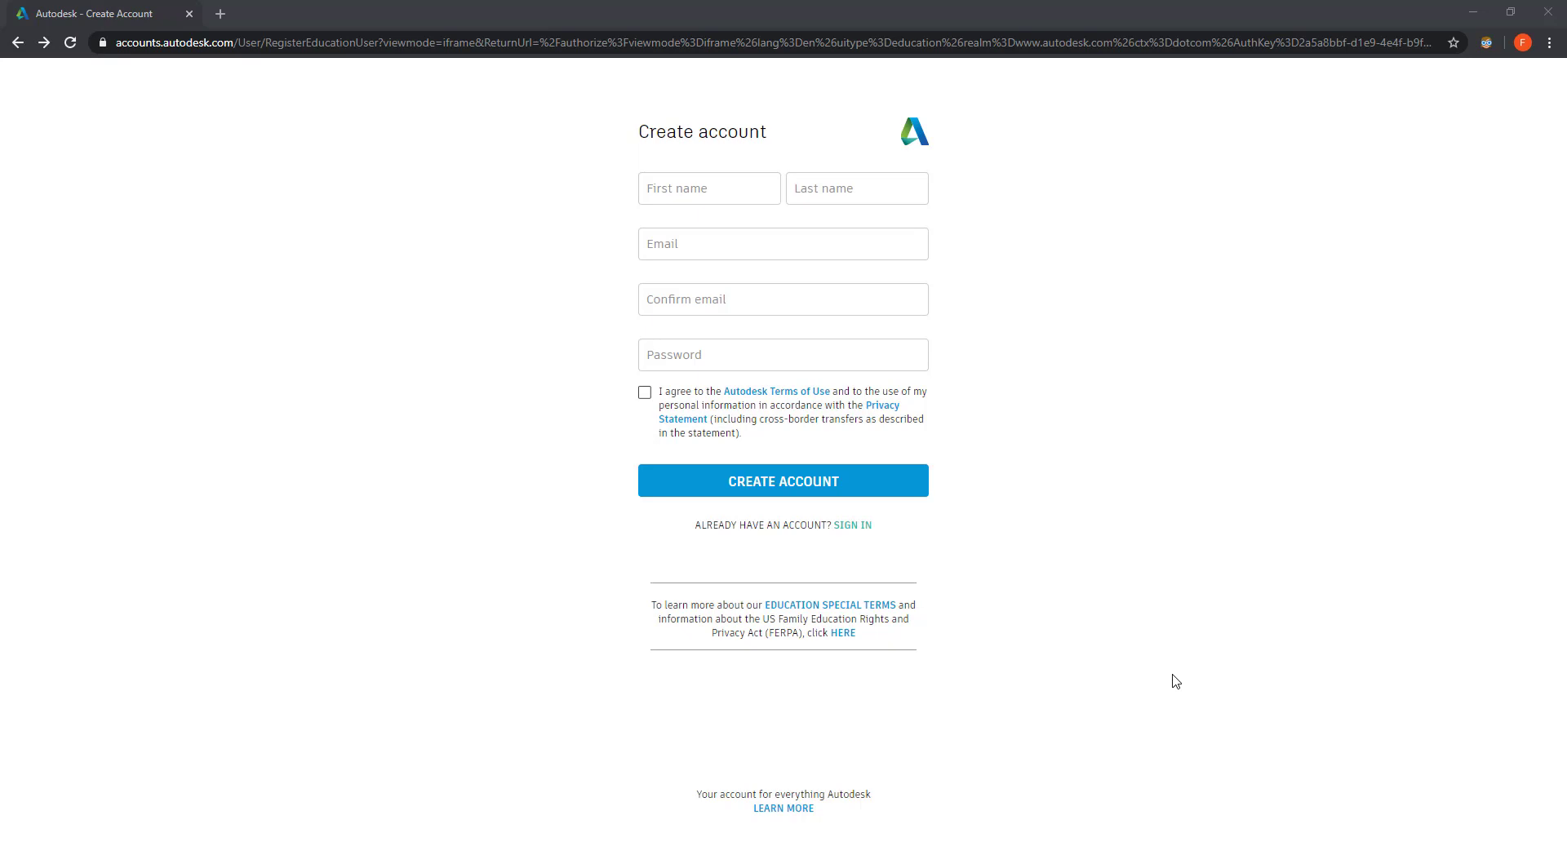
{"action": "left_click", "coordinate": [782, 481]}
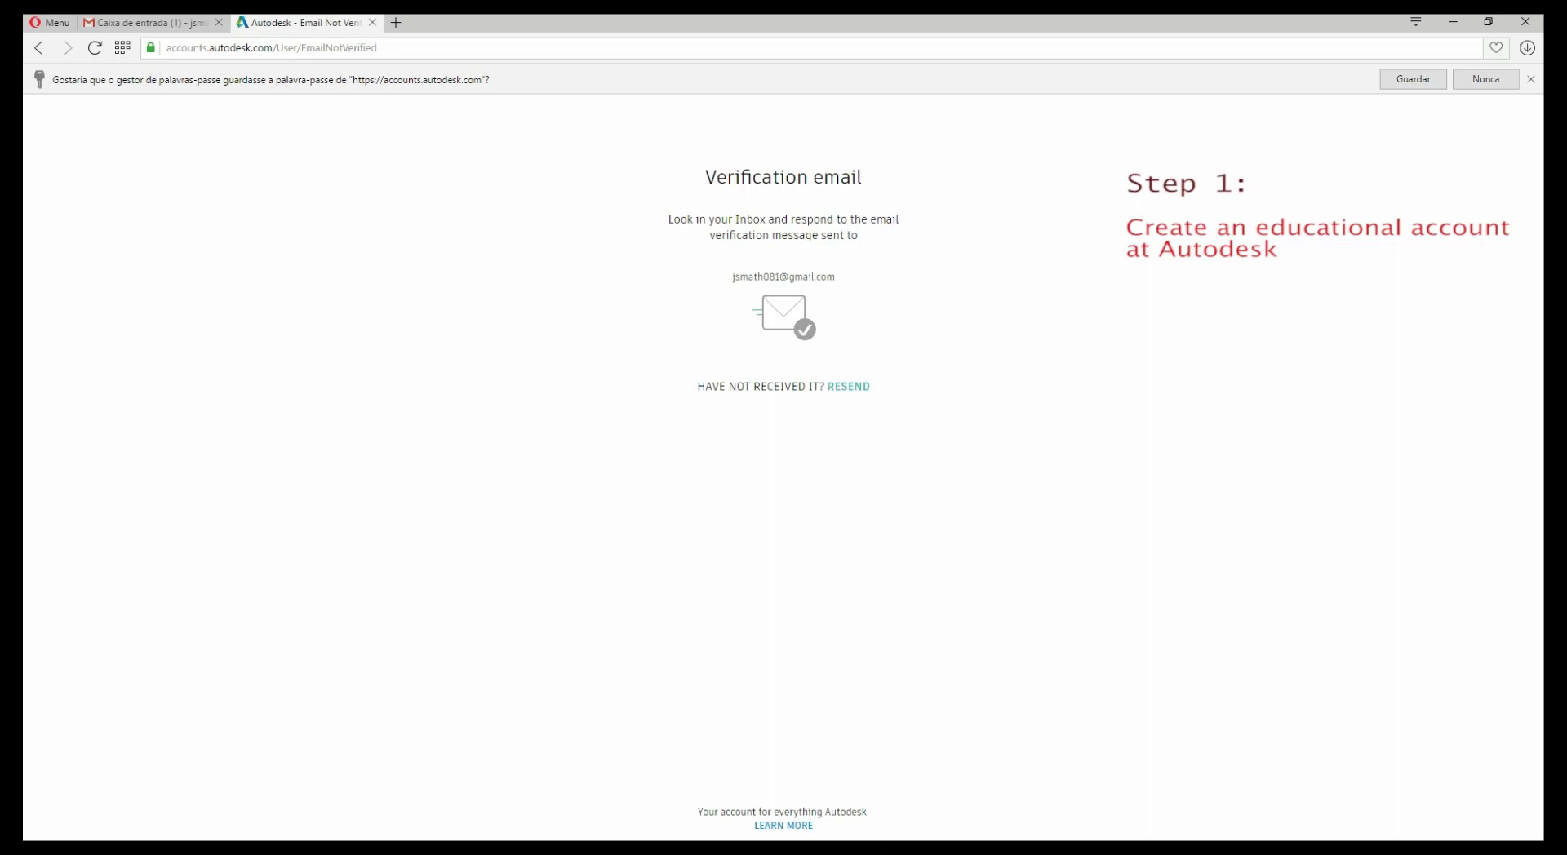
Step: Verify the account via the Gmail link and start the educational institution details form
{"action": "left_click", "coordinate": [150, 22]}
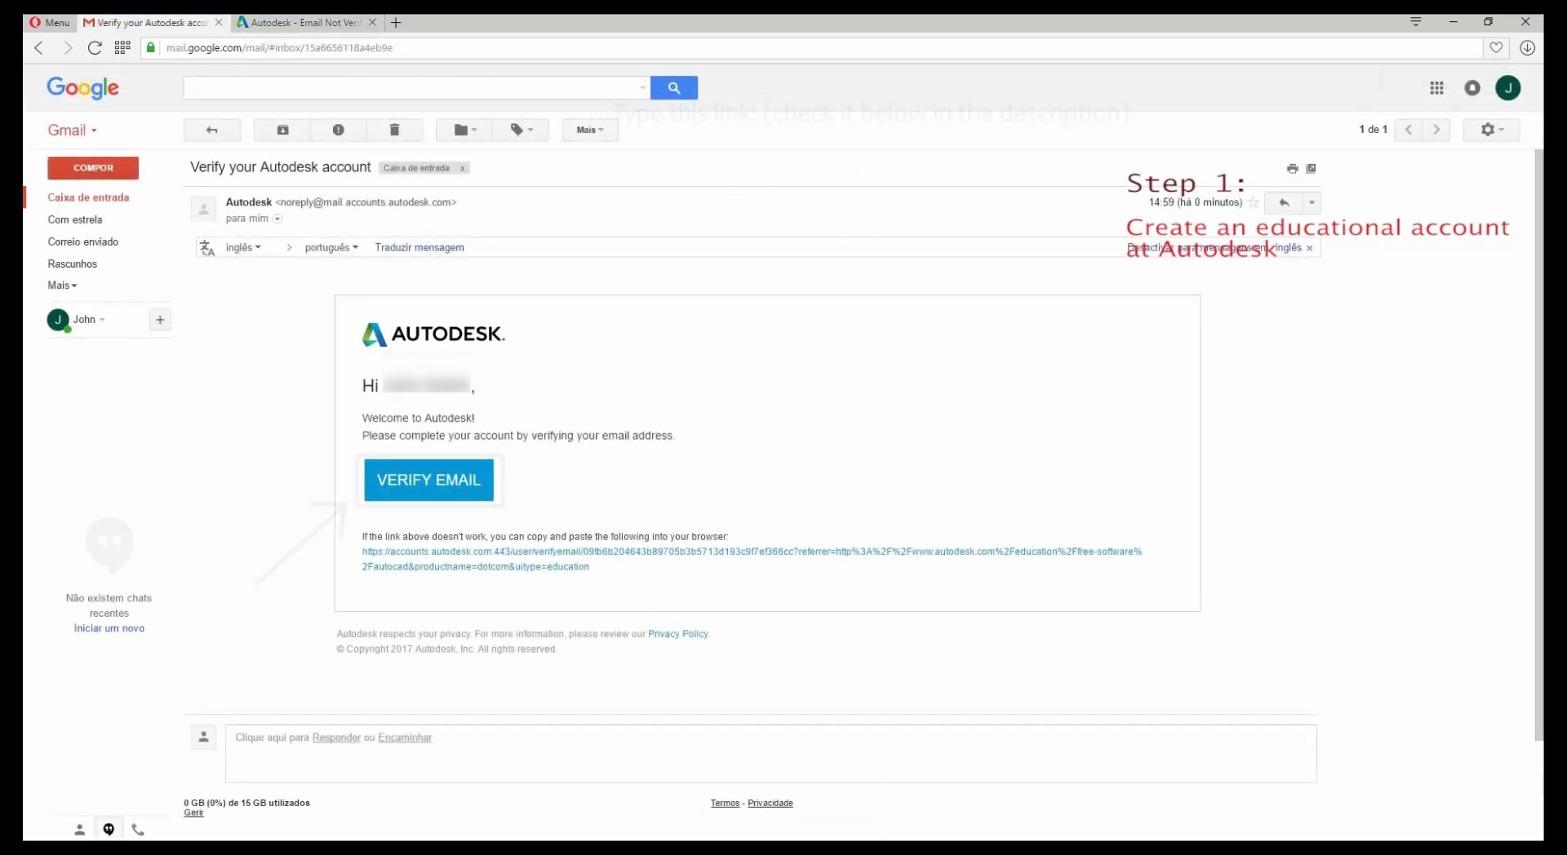
{"action": "mouse_move", "coordinate": [429, 481]}
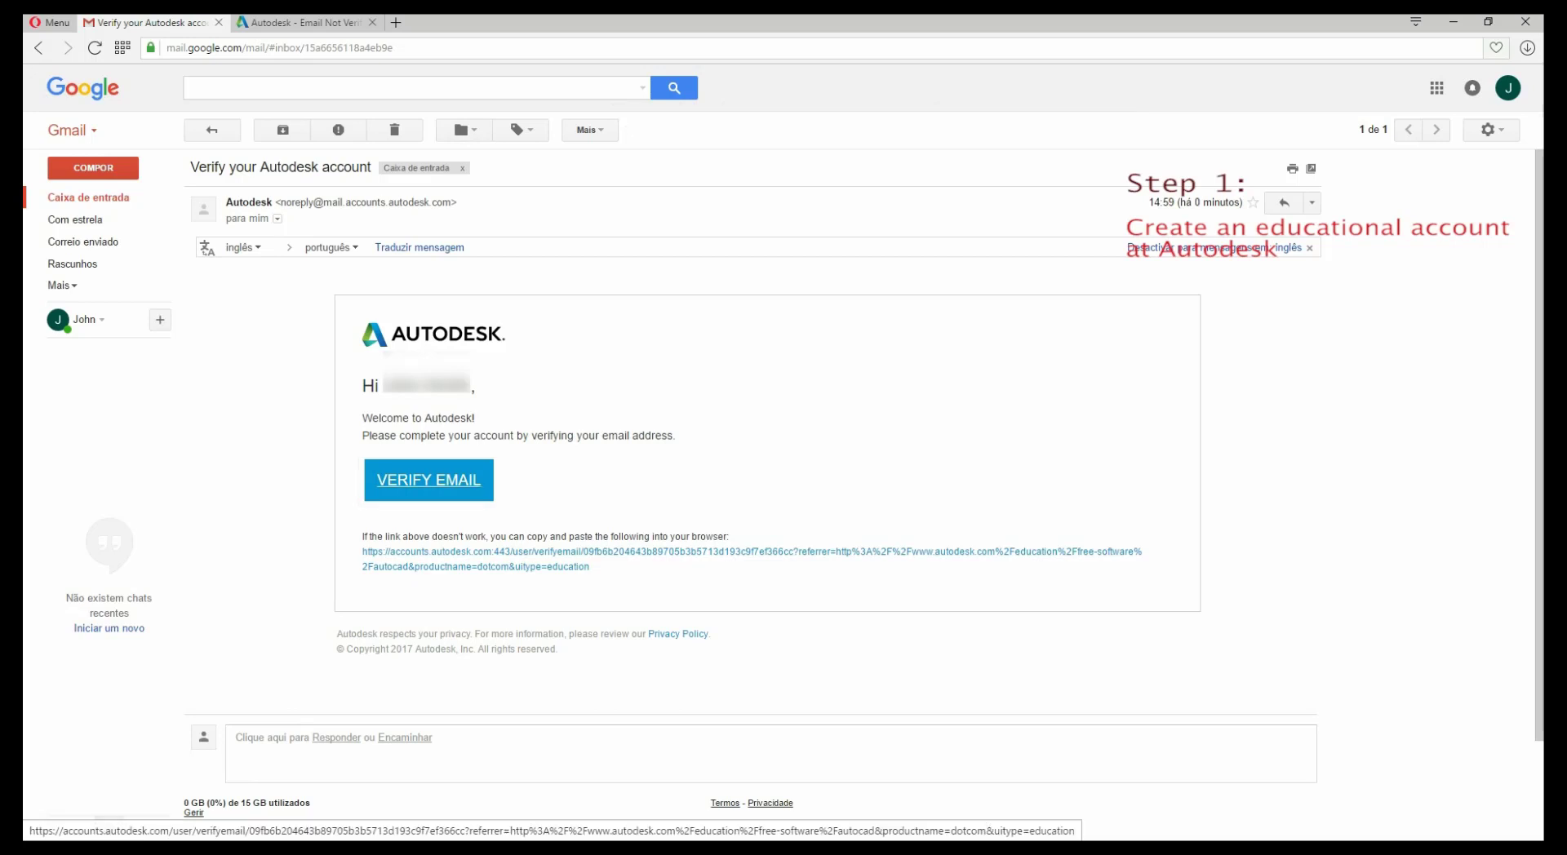
{"action": "left_click", "coordinate": [428, 480]}
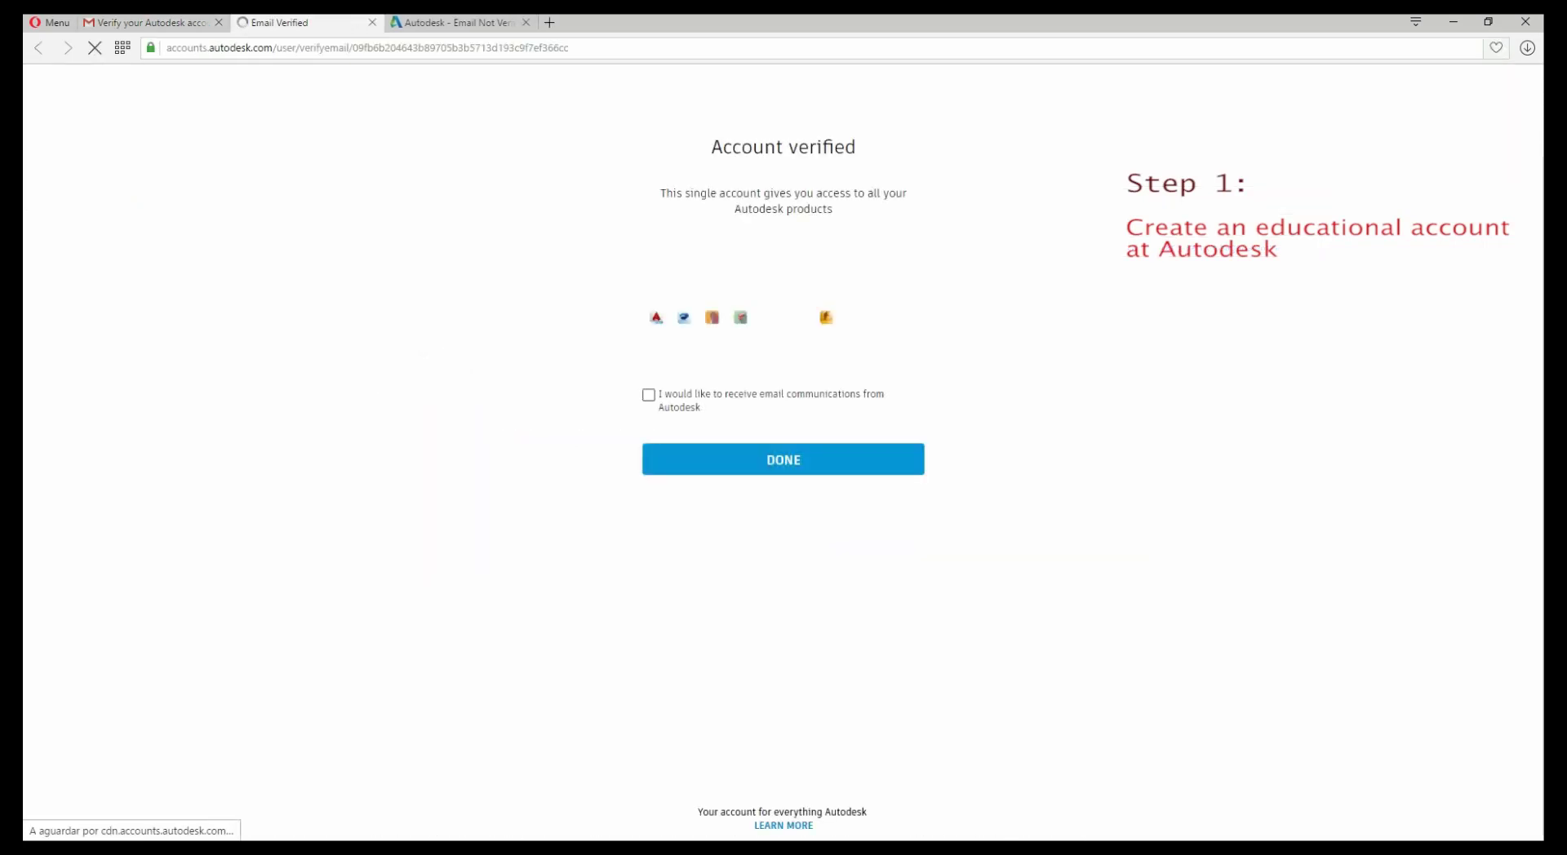
{"action": "left_click", "coordinate": [782, 459]}
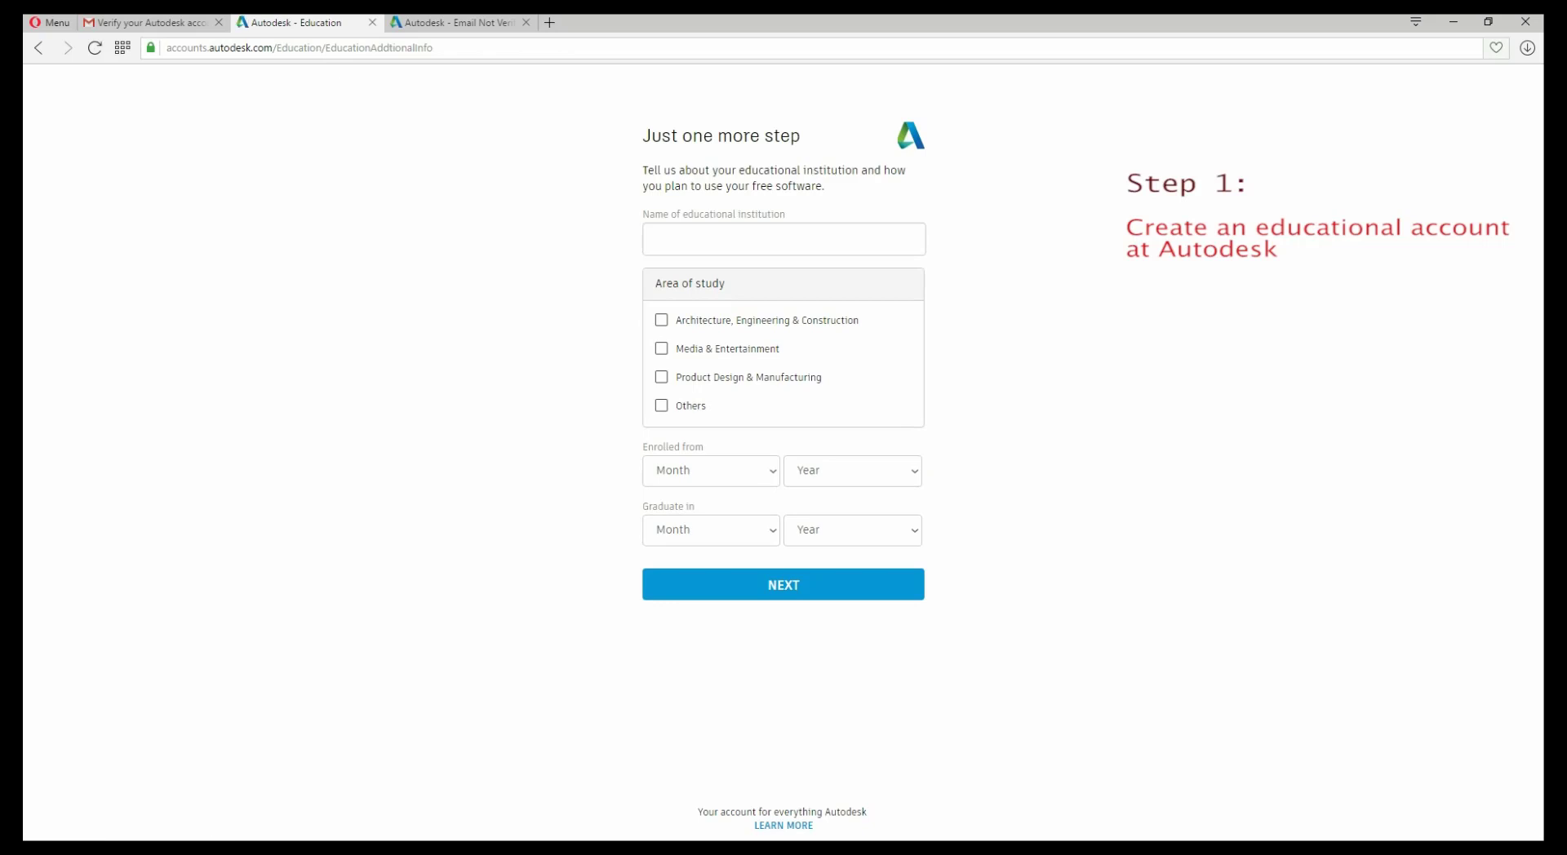
{"action": "left_click", "coordinate": [784, 584]}
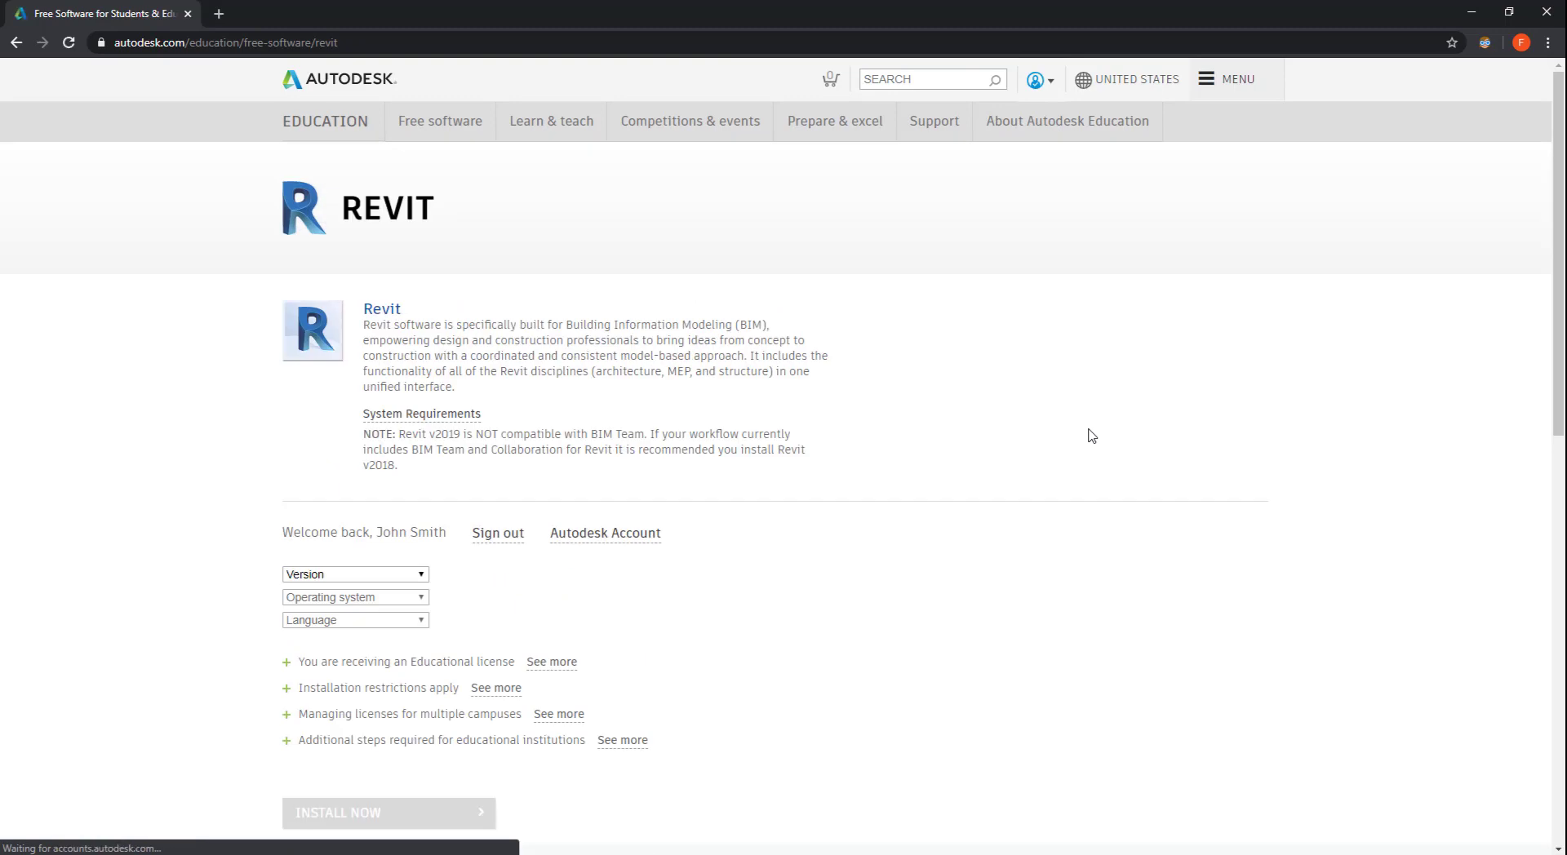
{"action": "mouse_move", "coordinate": [997, 458]}
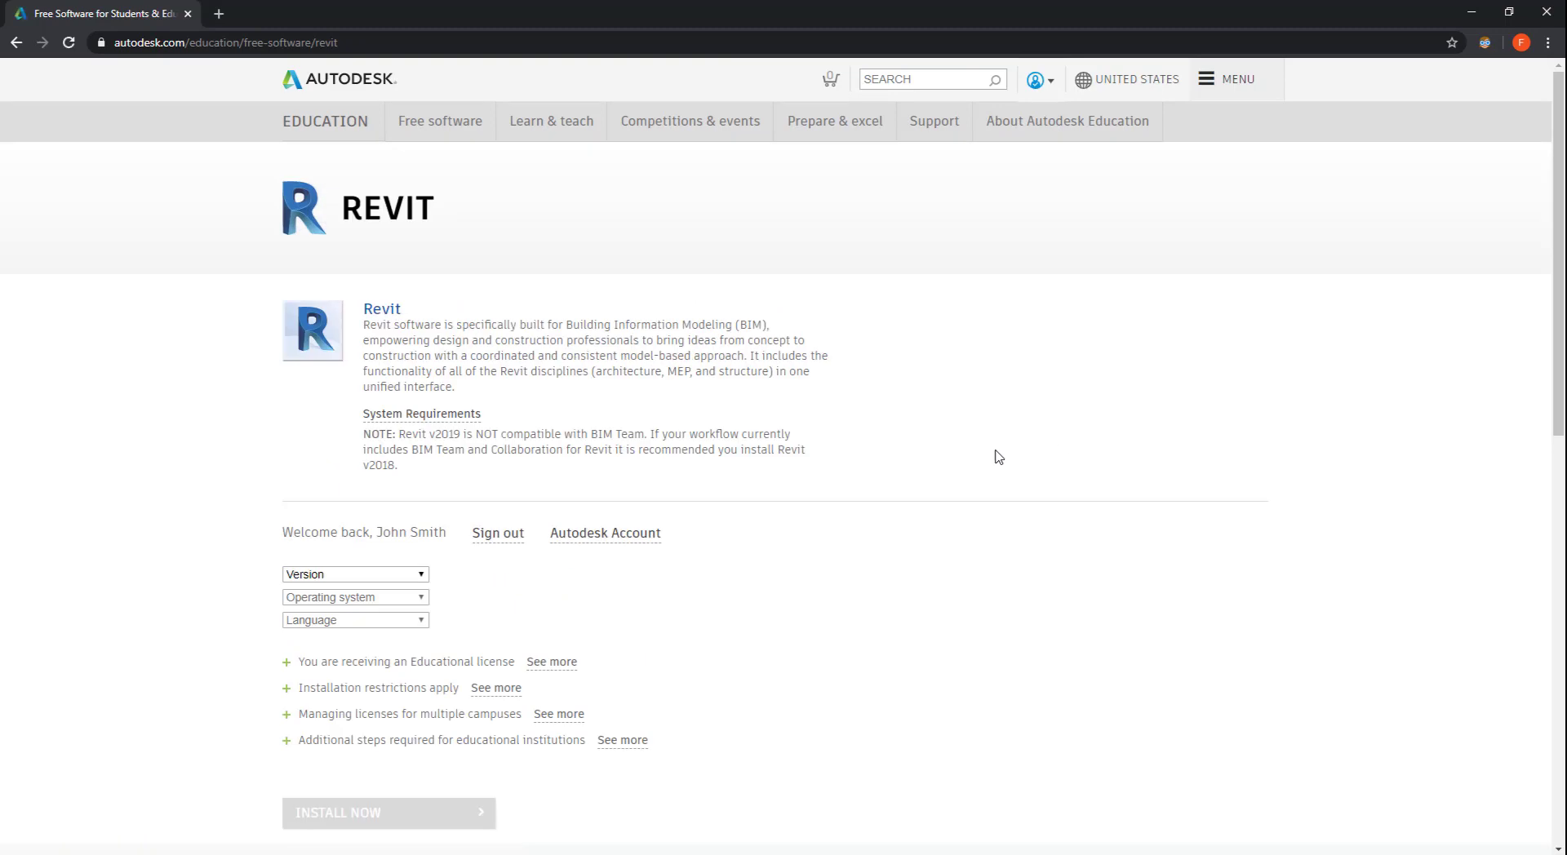
Step: Choose Revit 2020, Windows 64-bit and English to reveal the serial number and product key
{"action": "left_click", "coordinate": [353, 574]}
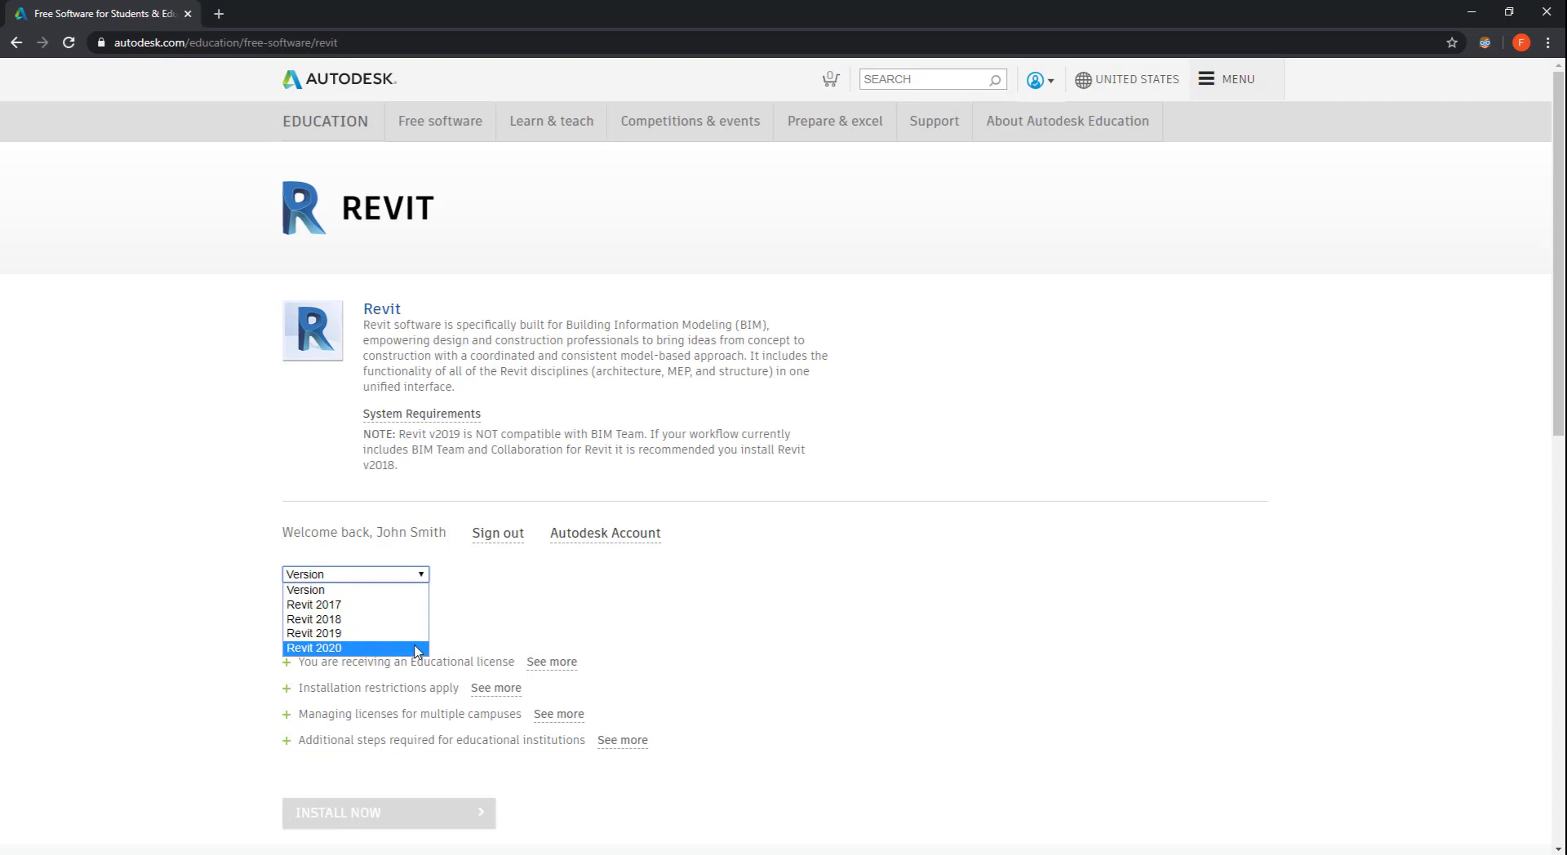
{"action": "left_click", "coordinate": [313, 647]}
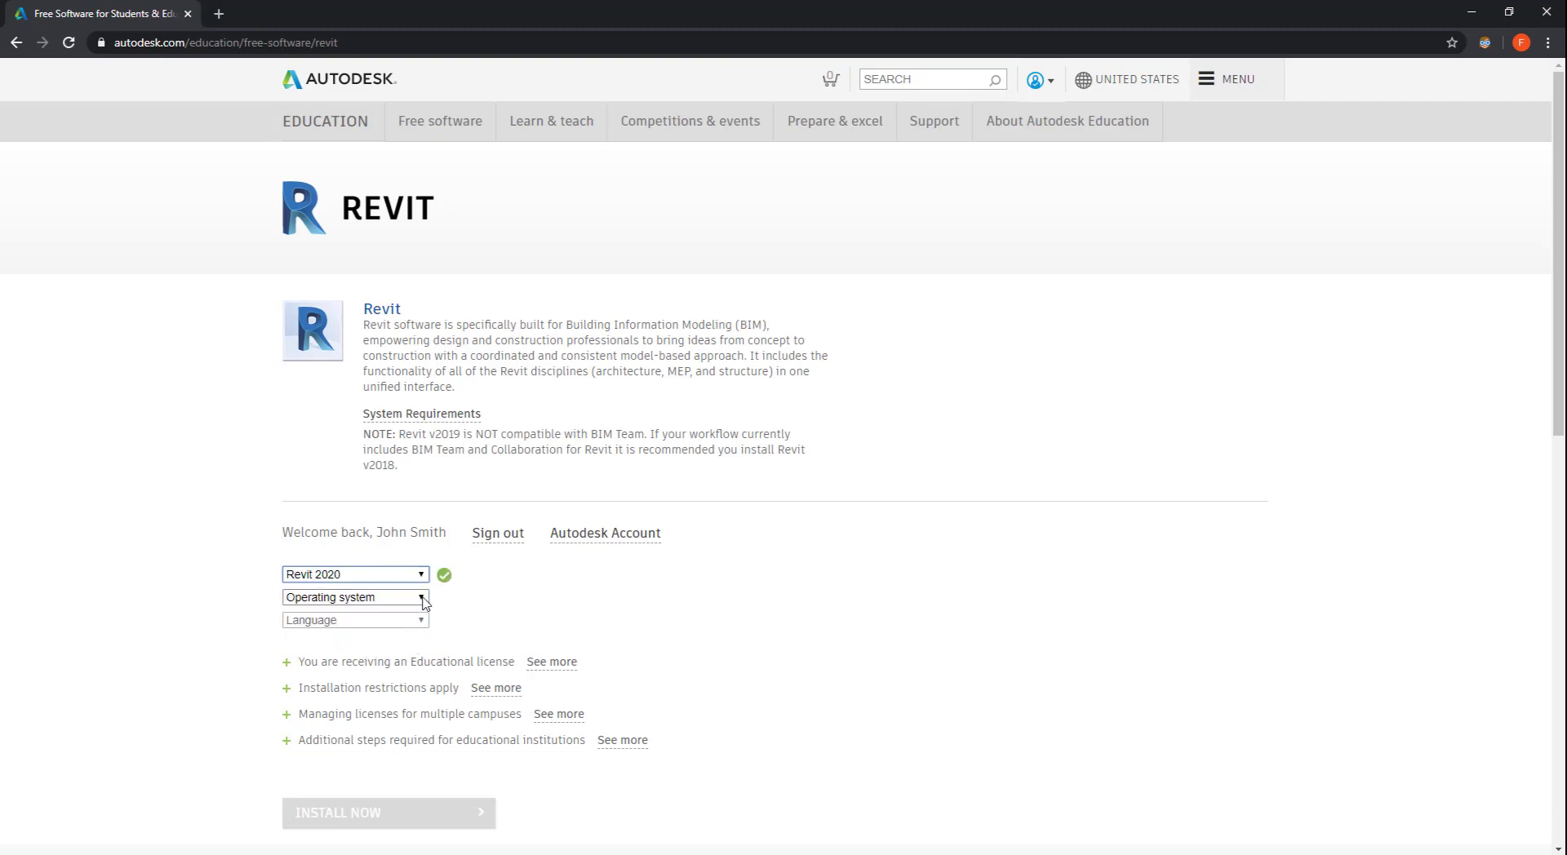
{"action": "left_click", "coordinate": [354, 597]}
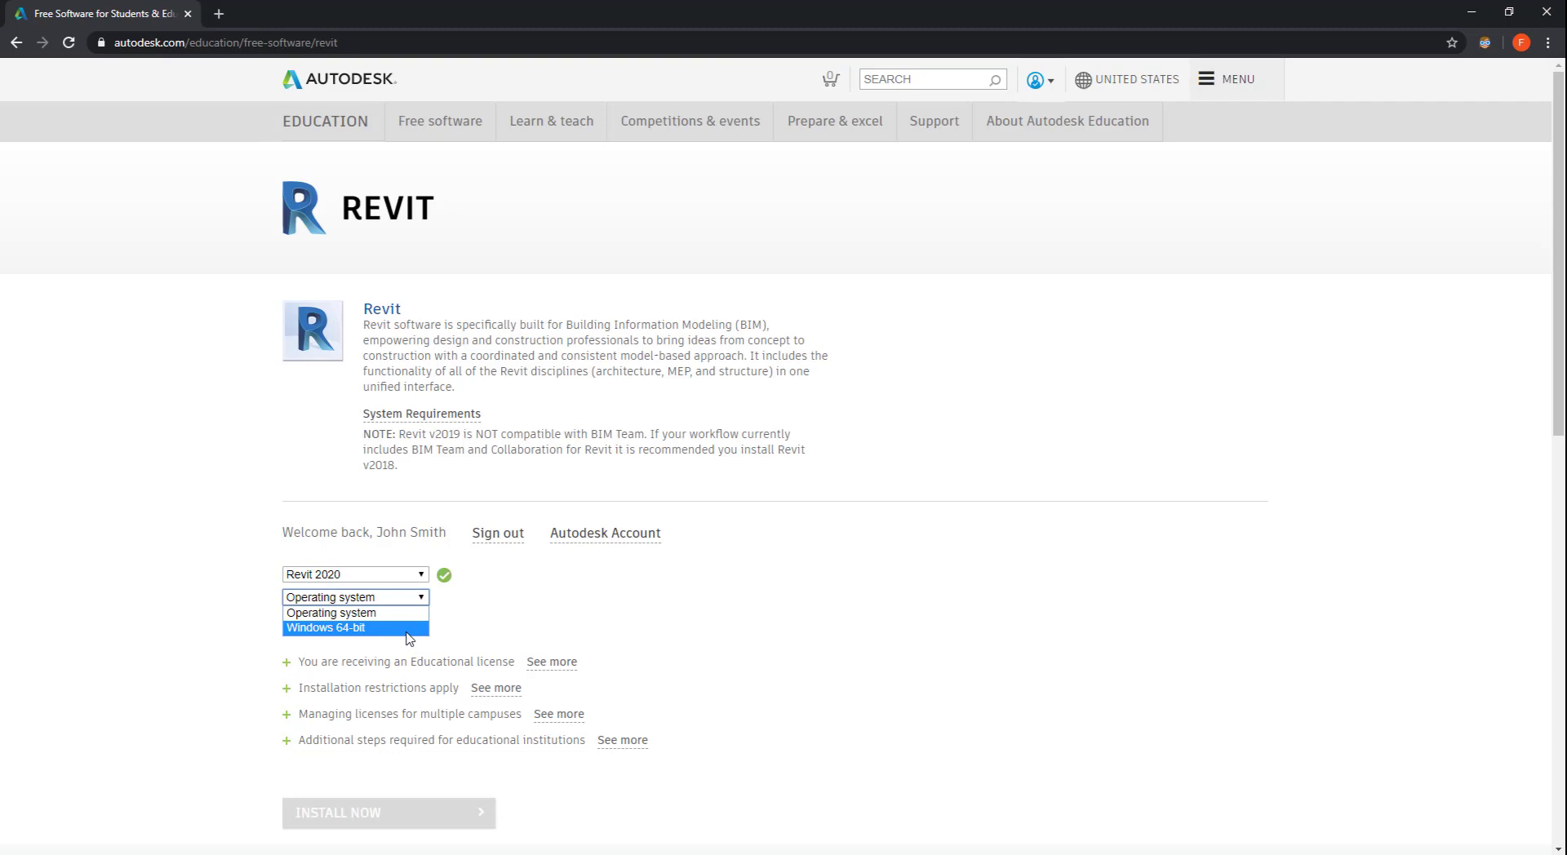
{"action": "left_click", "coordinate": [355, 627]}
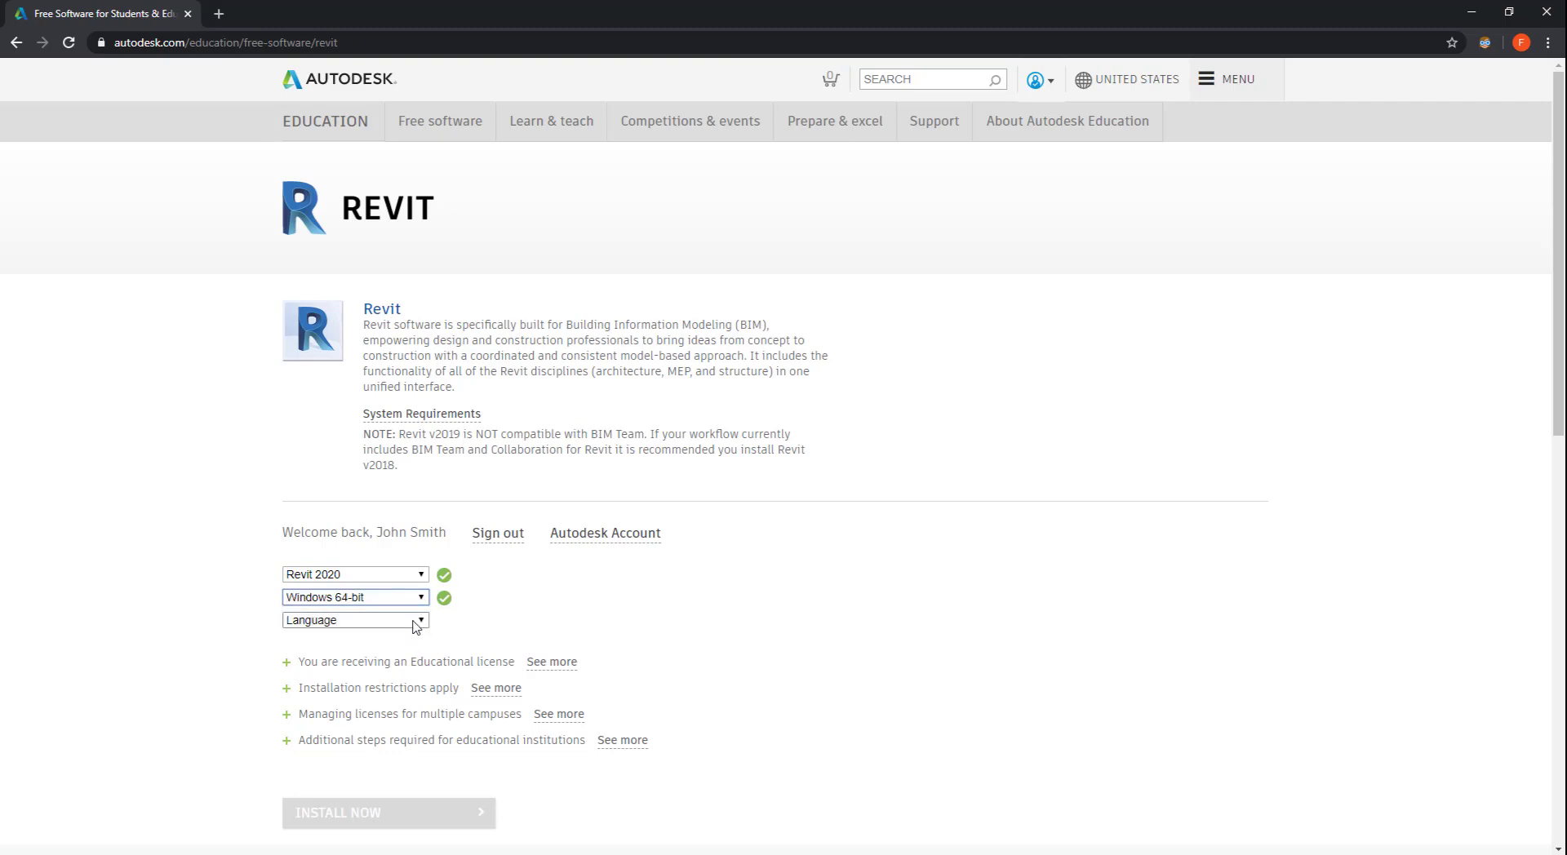
{"action": "left_click", "coordinate": [354, 620]}
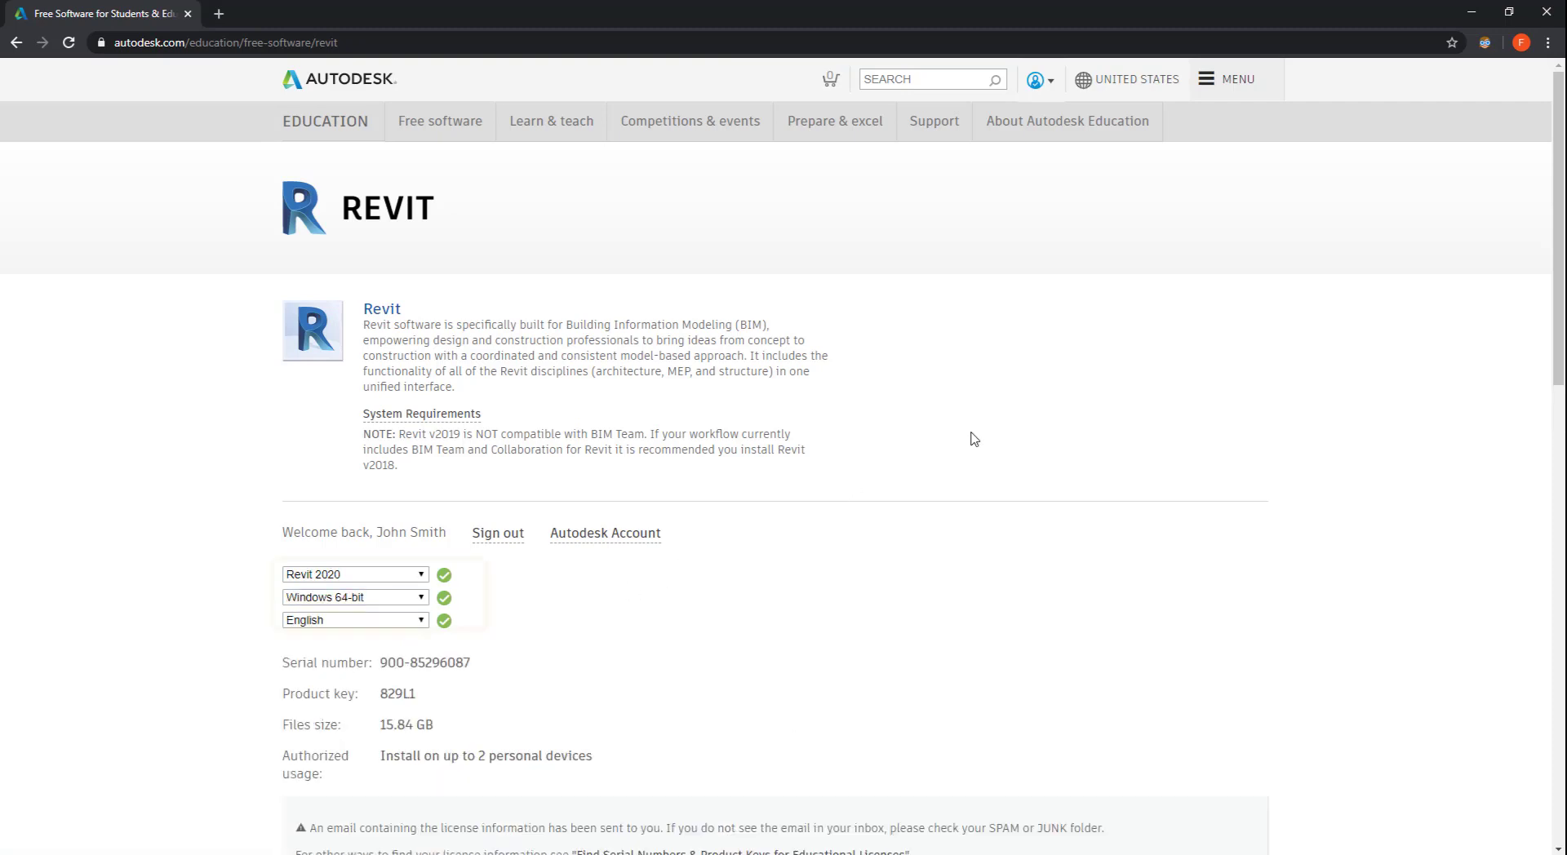
{"action": "scroll", "scroll_direction": "down", "scroll_amount": 3}
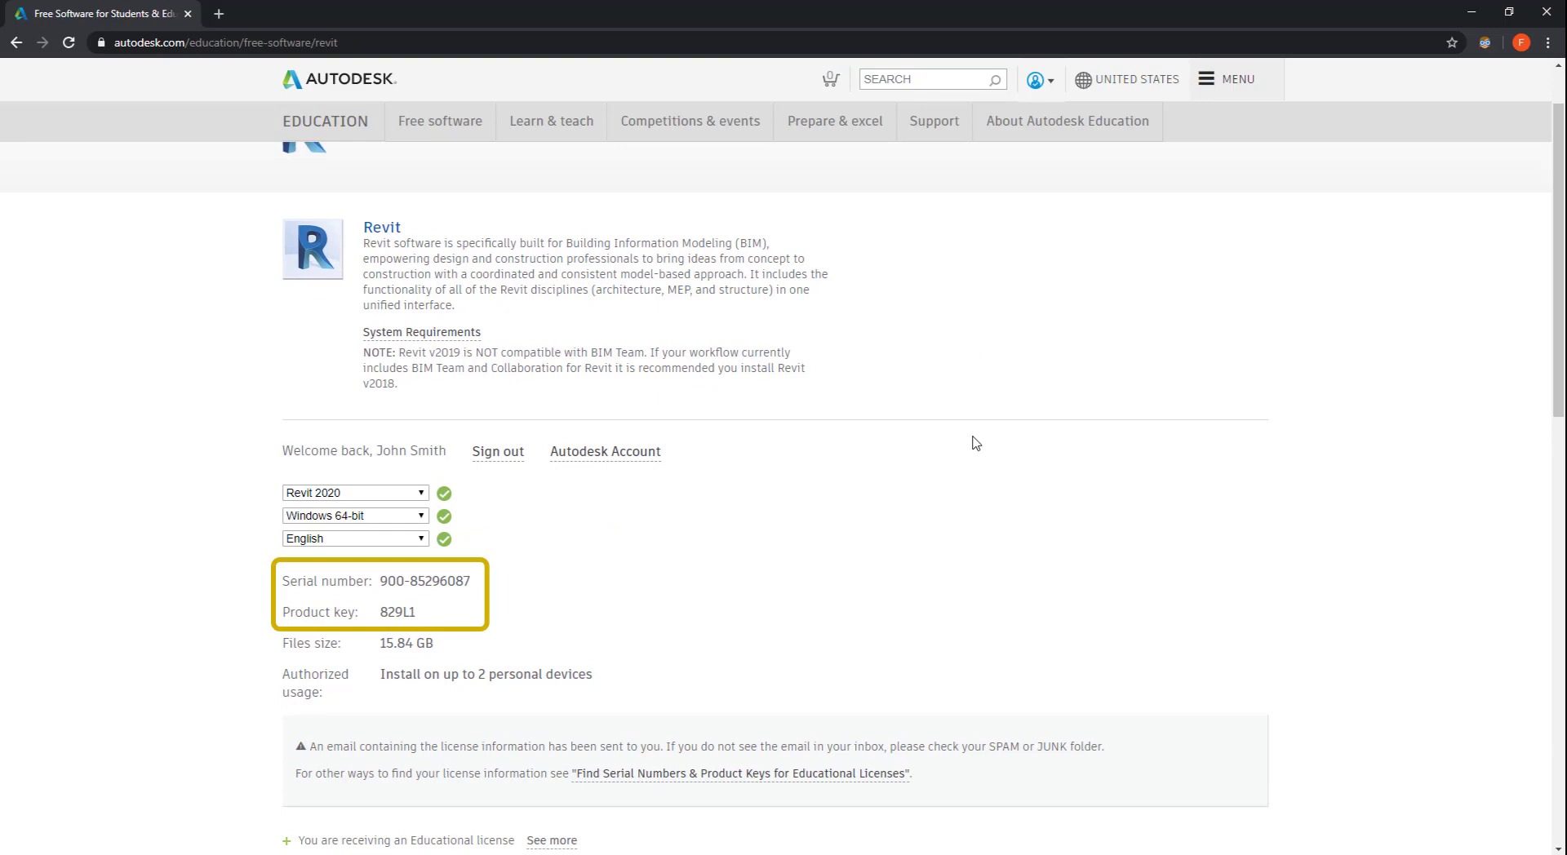
Step: Scroll past the license details and start the Revit 2020 install
{"action": "scroll", "scroll_direction": "down", "scroll_amount": 3}
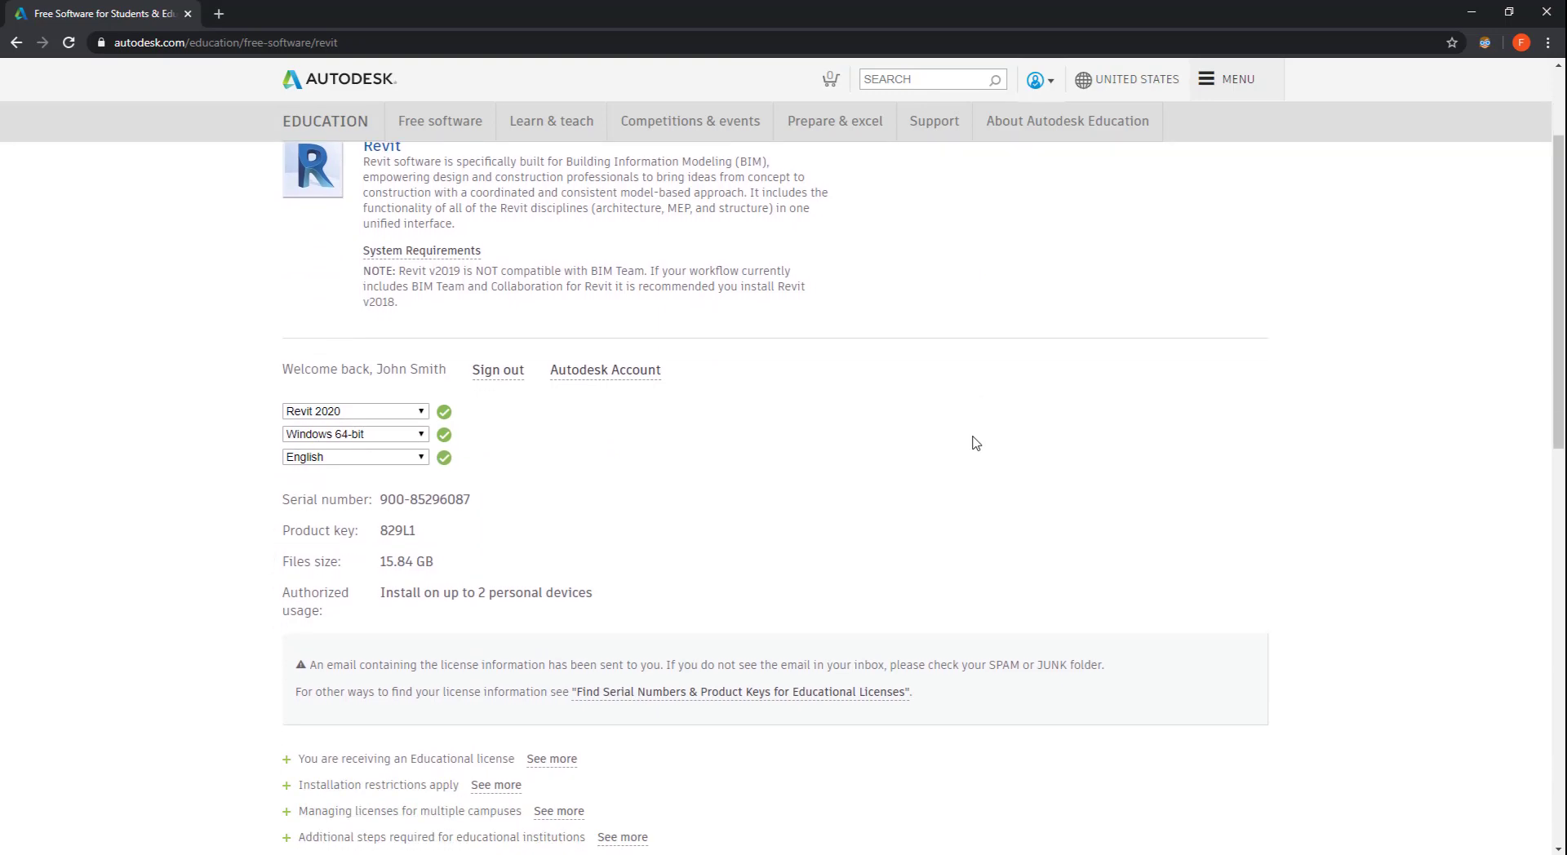
{"action": "scroll", "scroll_direction": "down", "scroll_amount": 3}
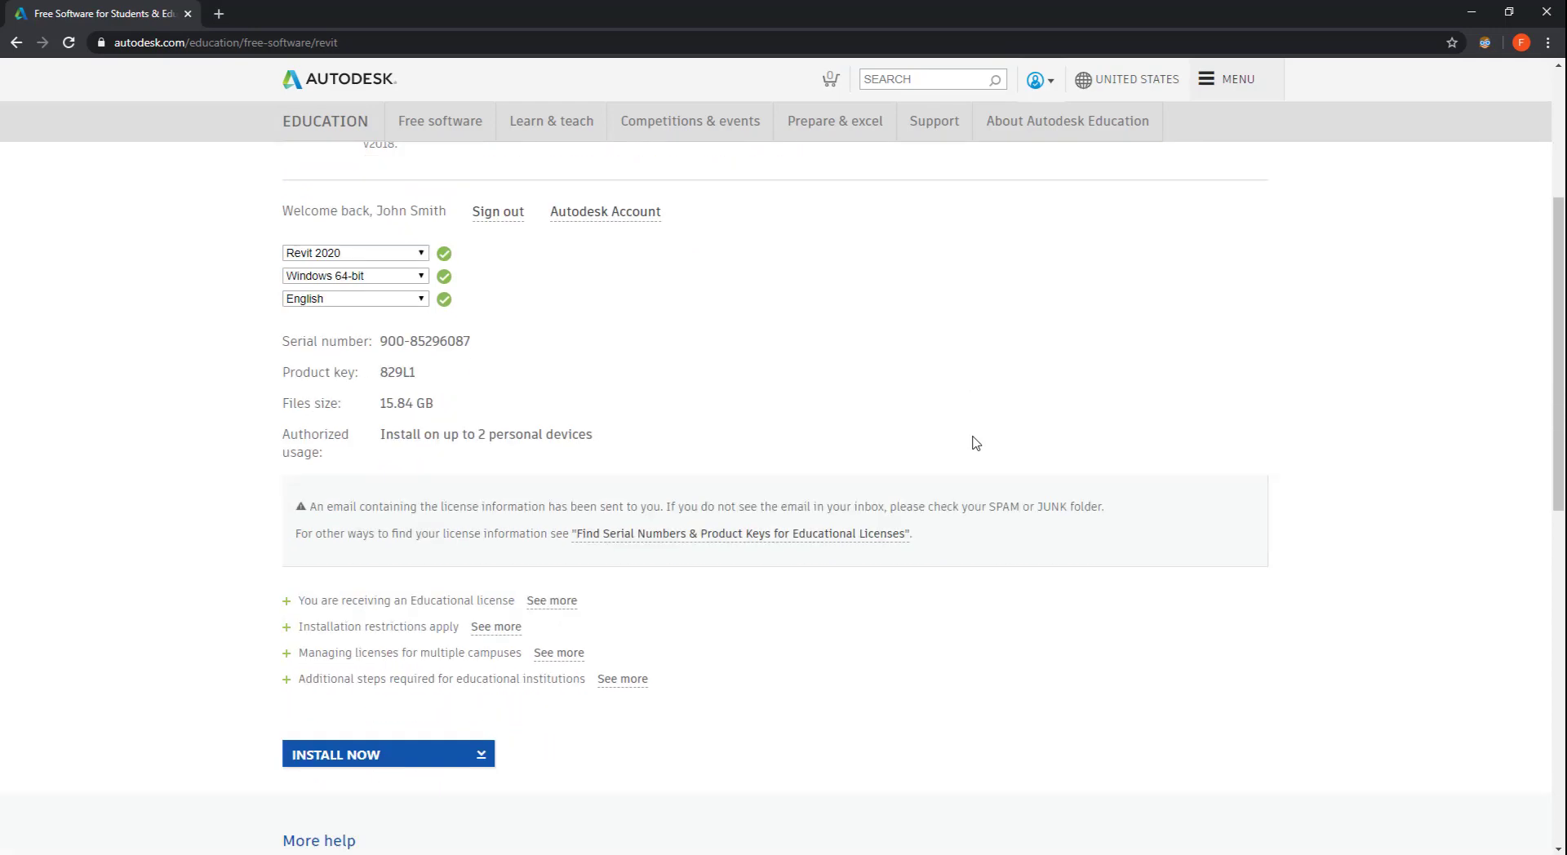
{"action": "scroll", "scroll_direction": "down", "scroll_amount": 3}
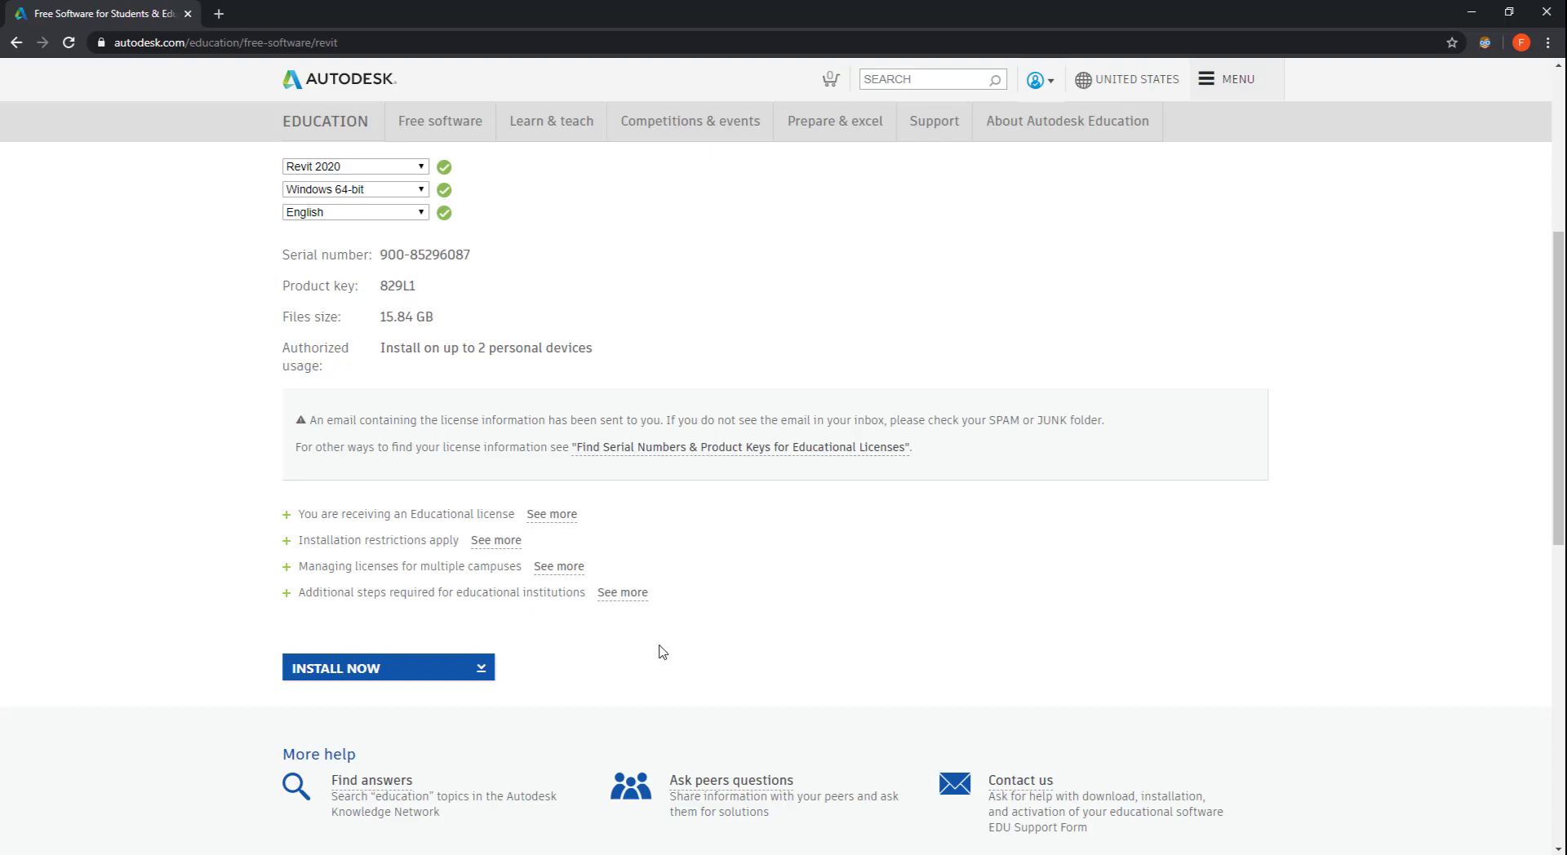
{"action": "left_click", "coordinate": [335, 668]}
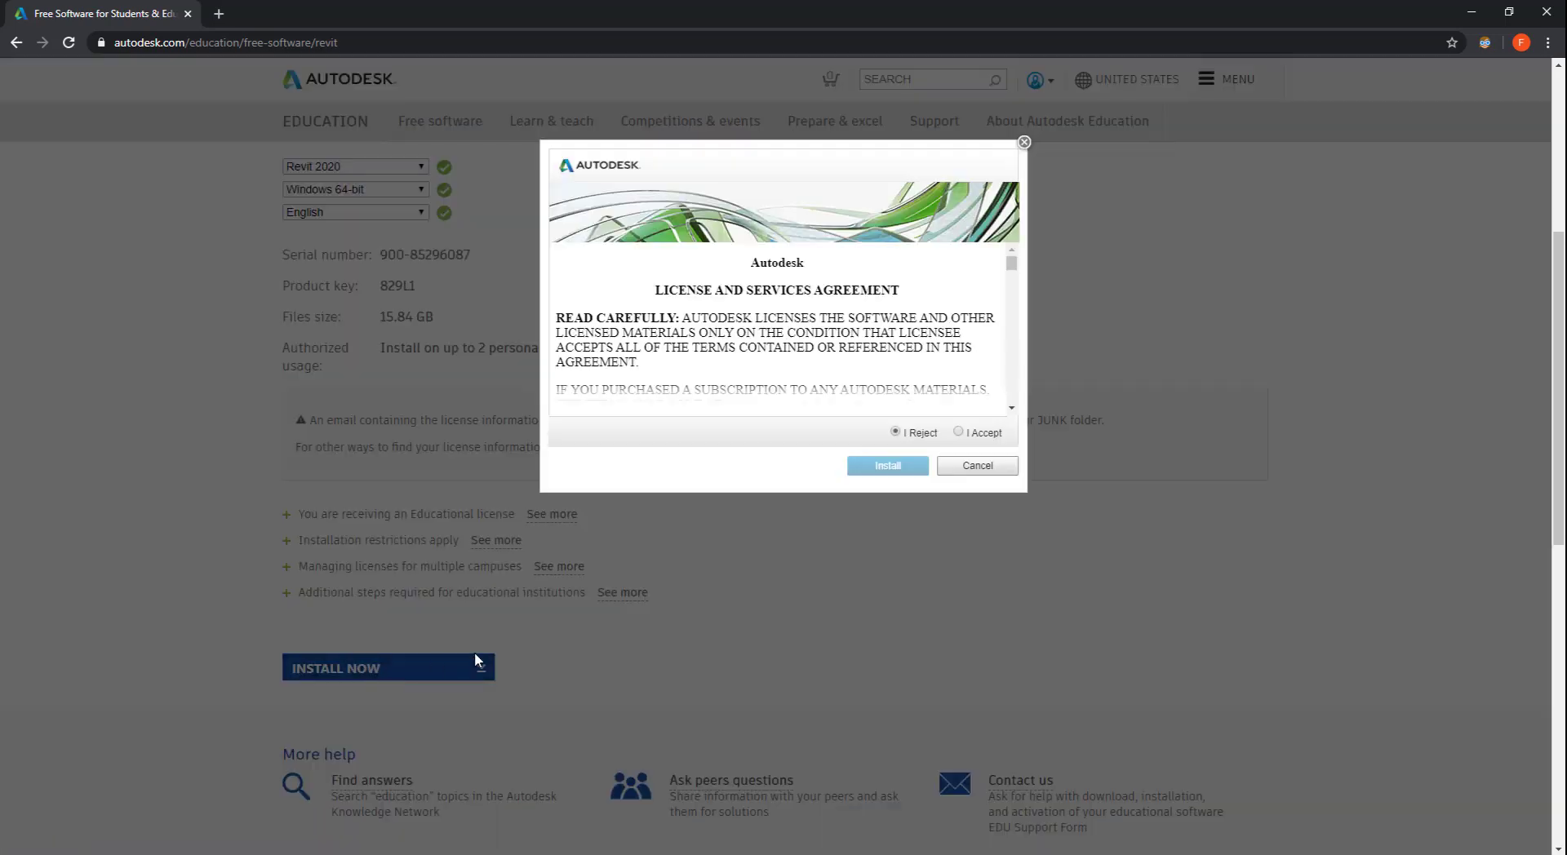
Step: Accept the license and services agreement and begin the installer download
{"action": "left_click", "coordinate": [958, 432]}
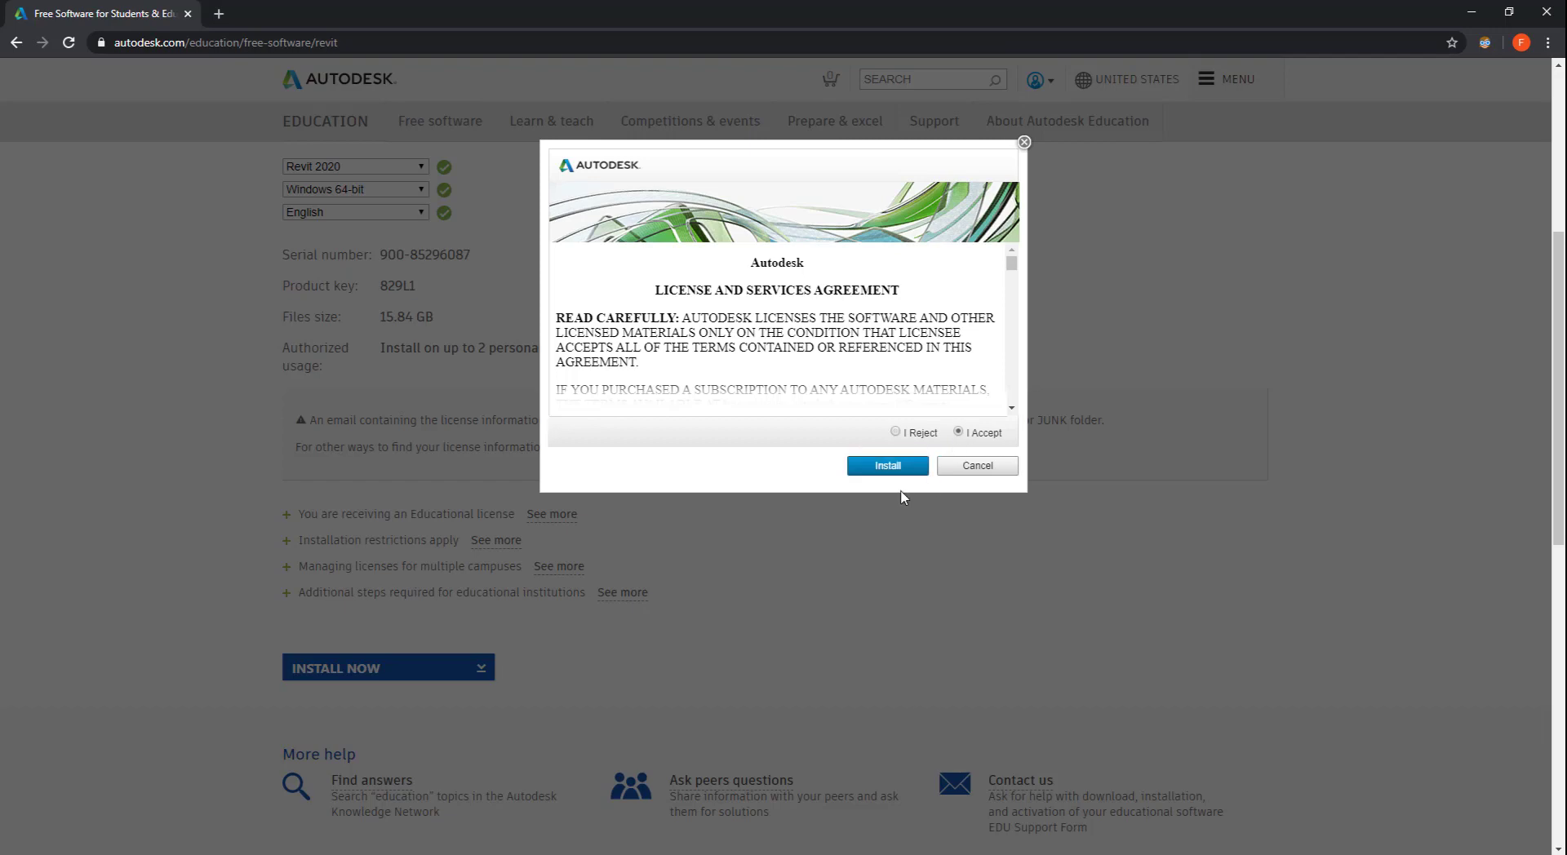
{"action": "left_click", "coordinate": [887, 466]}
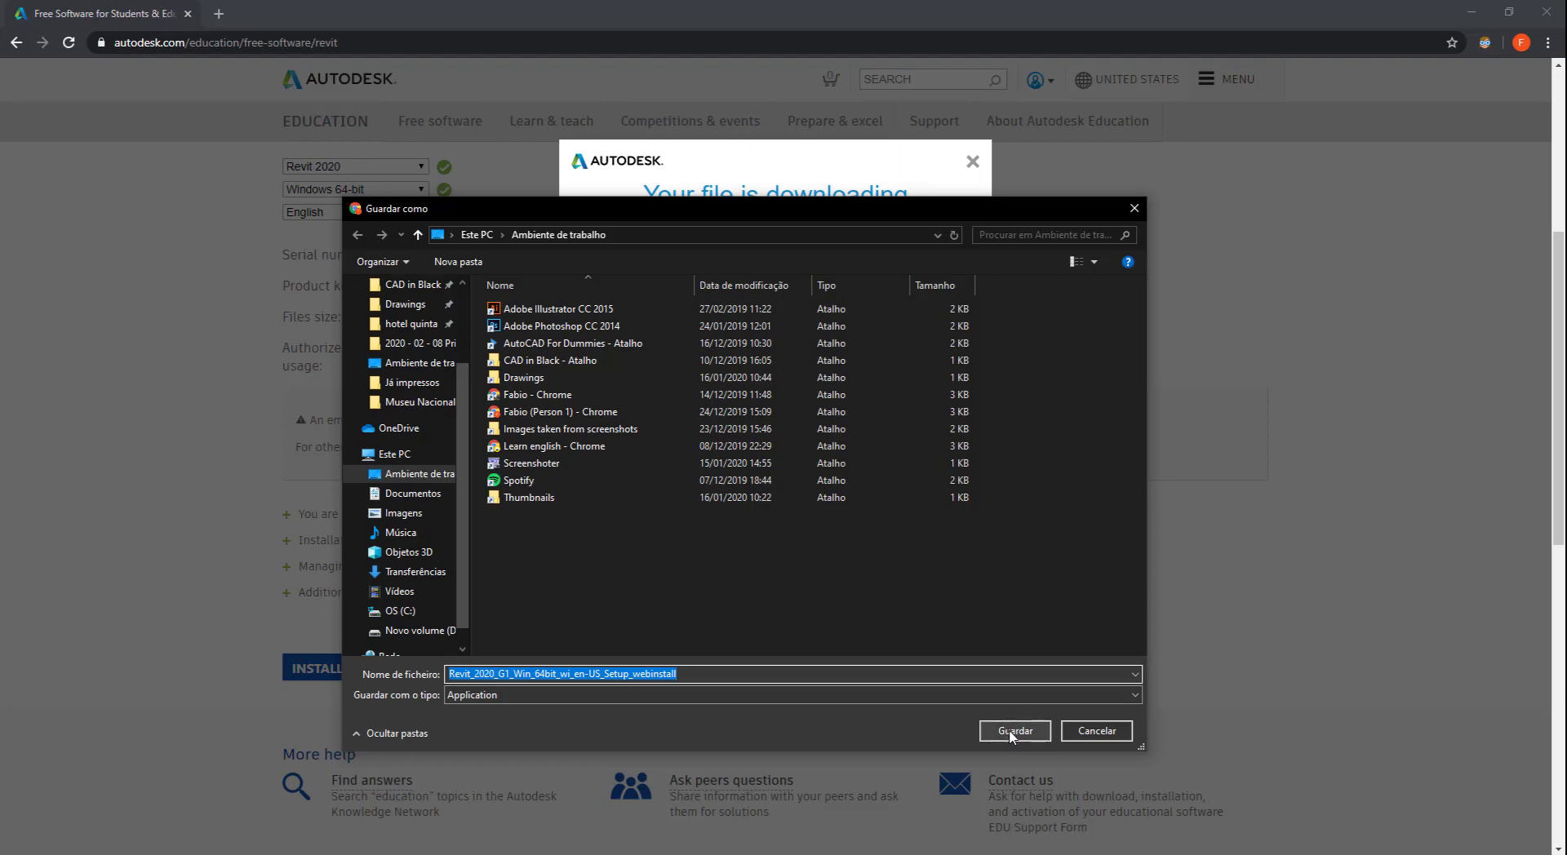
Step: Save the Revit 2020 web installer to the desktop and launch installation
{"action": "left_click", "coordinate": [1014, 731]}
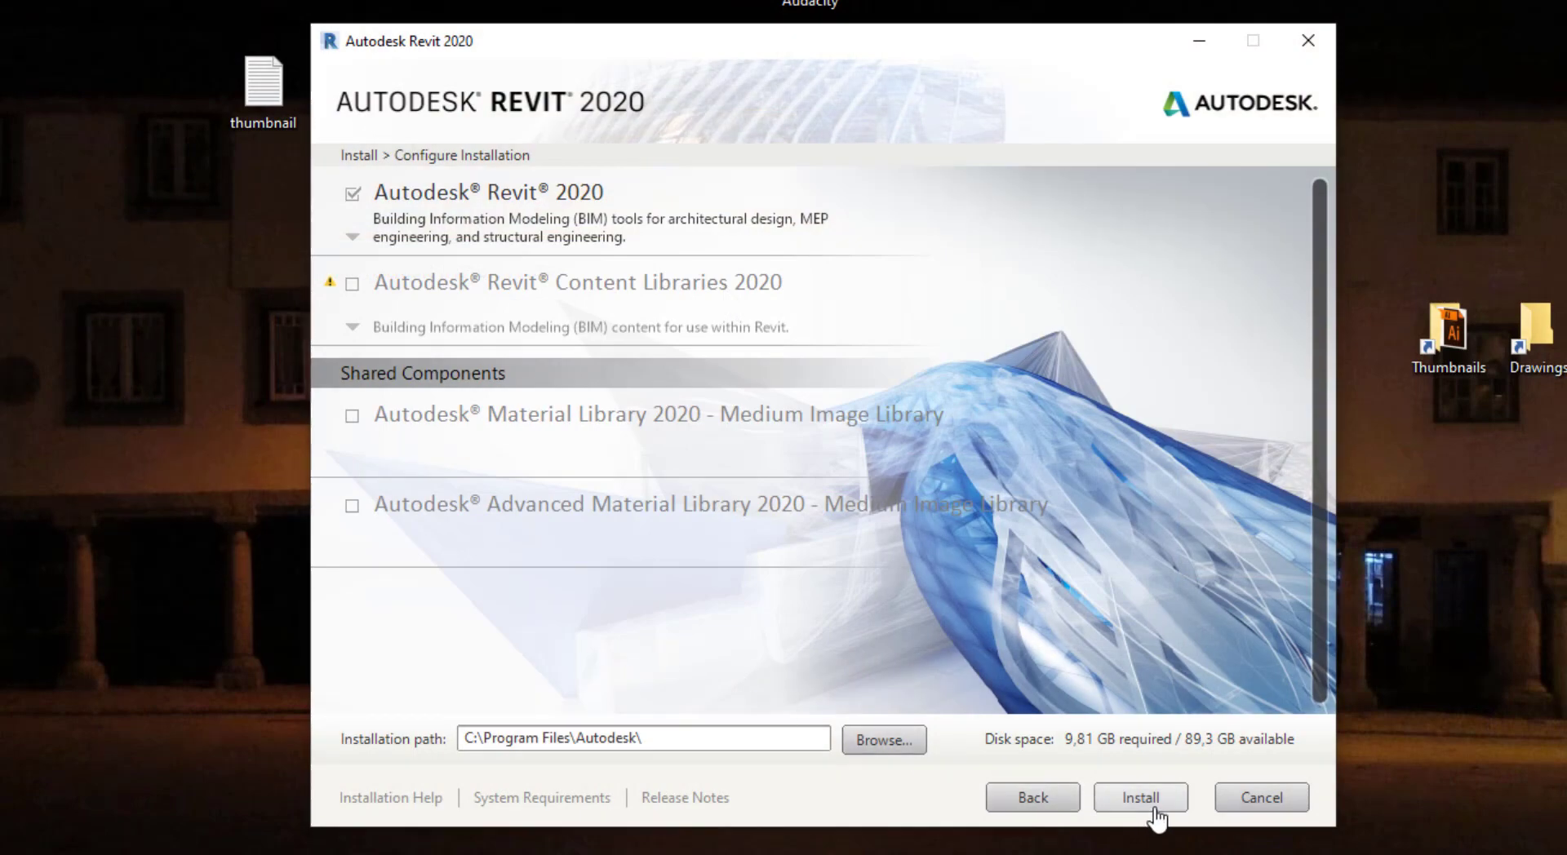
{"action": "left_click", "coordinate": [1139, 797]}
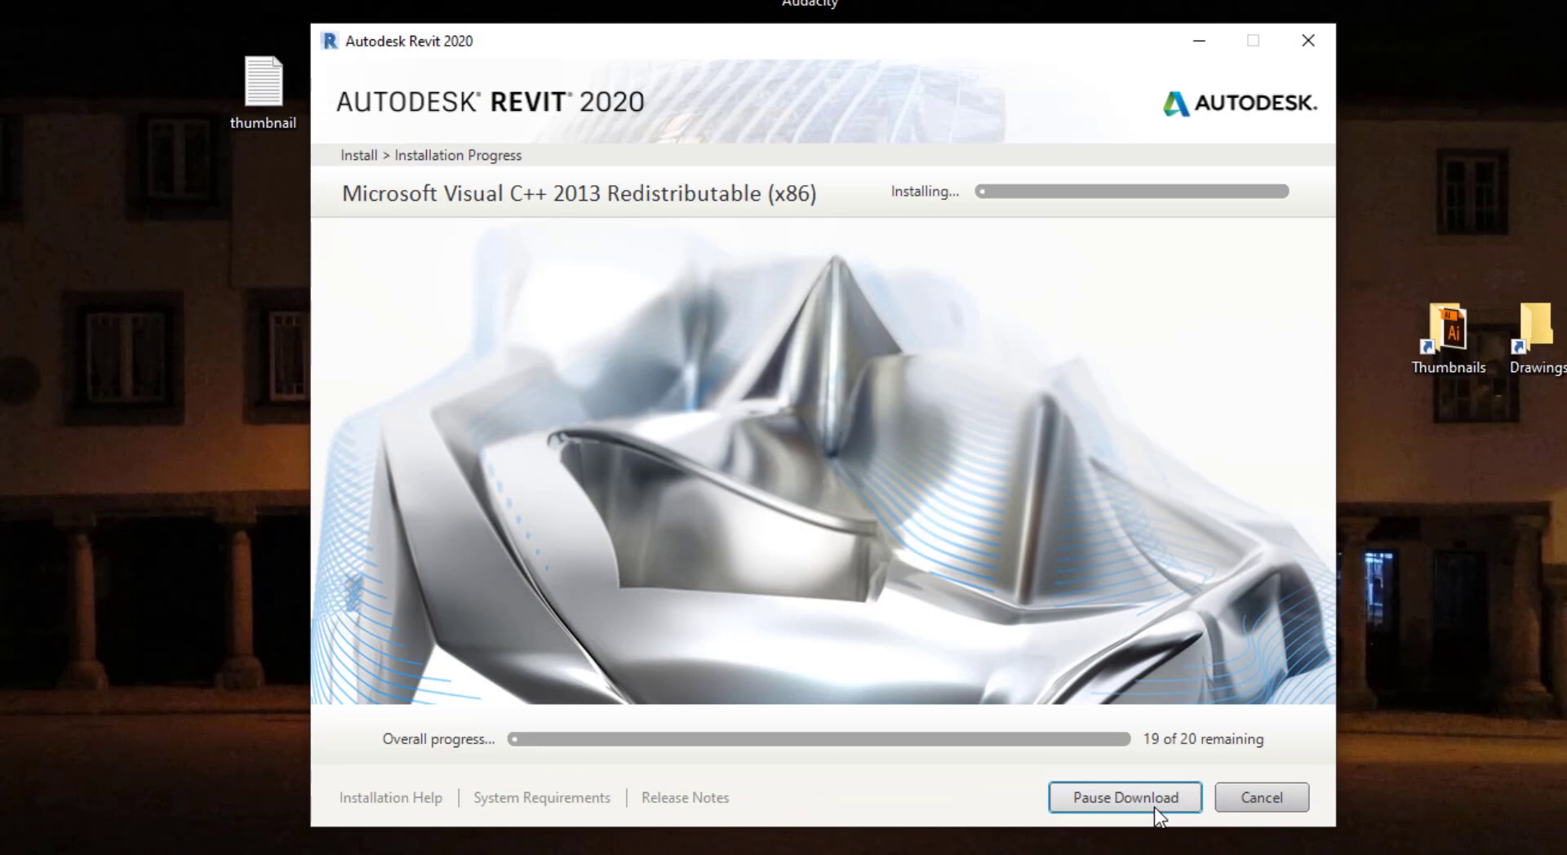